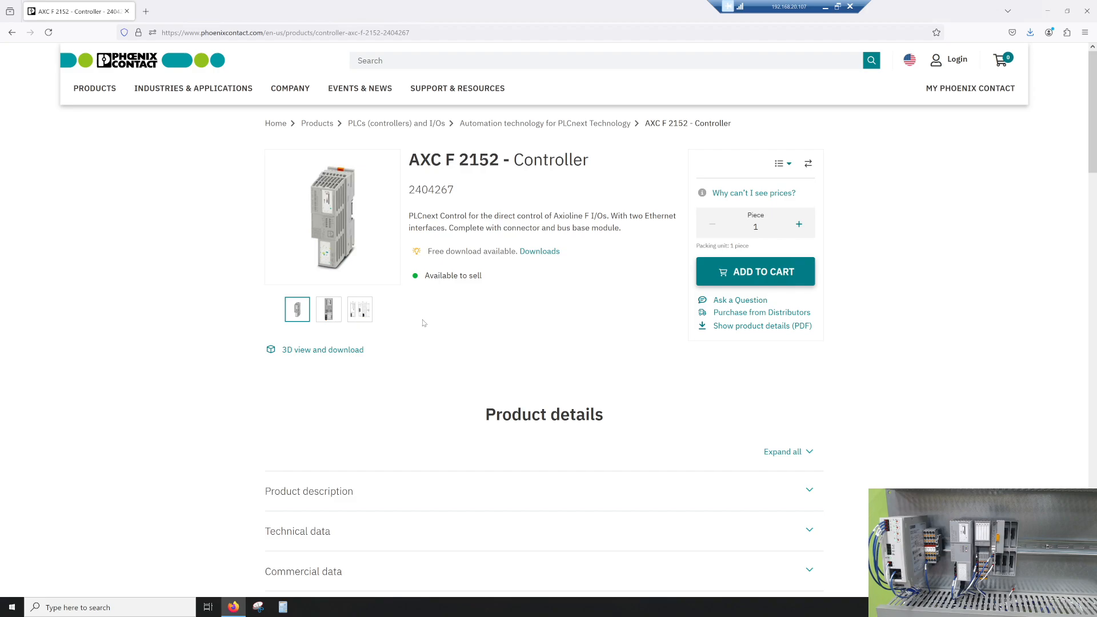
{"action": "mouse_move", "coordinate": [386, 272]}
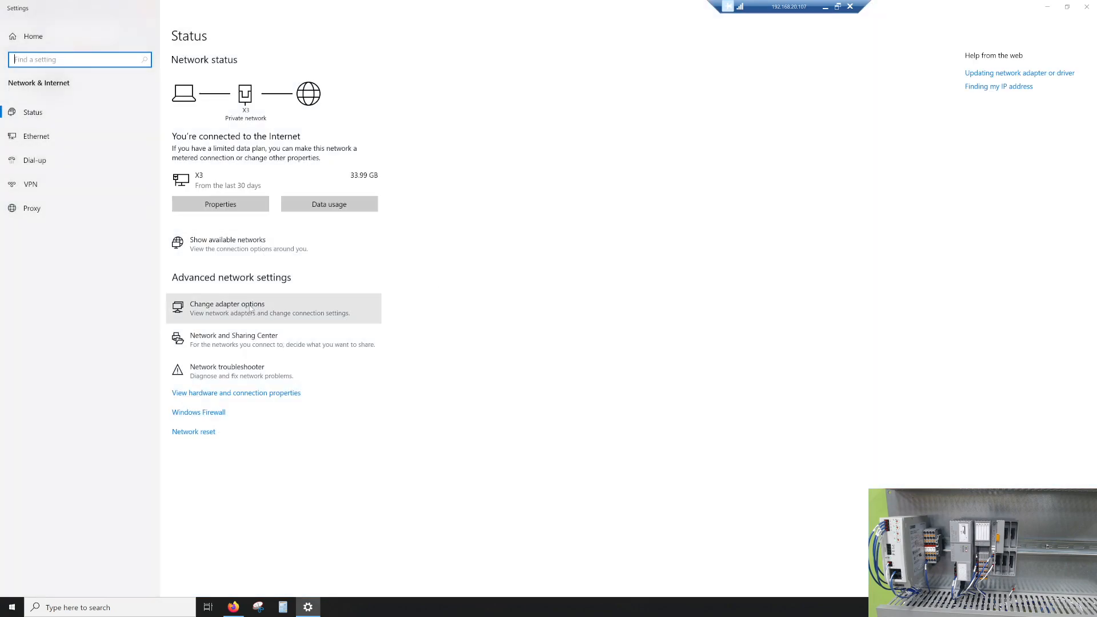
- Review the X3 adapter's advanced IPv4 addresses (192.168.4.225 and 192.168.1.105) and close its properties
{"action": "left_click", "coordinate": [226, 304]}
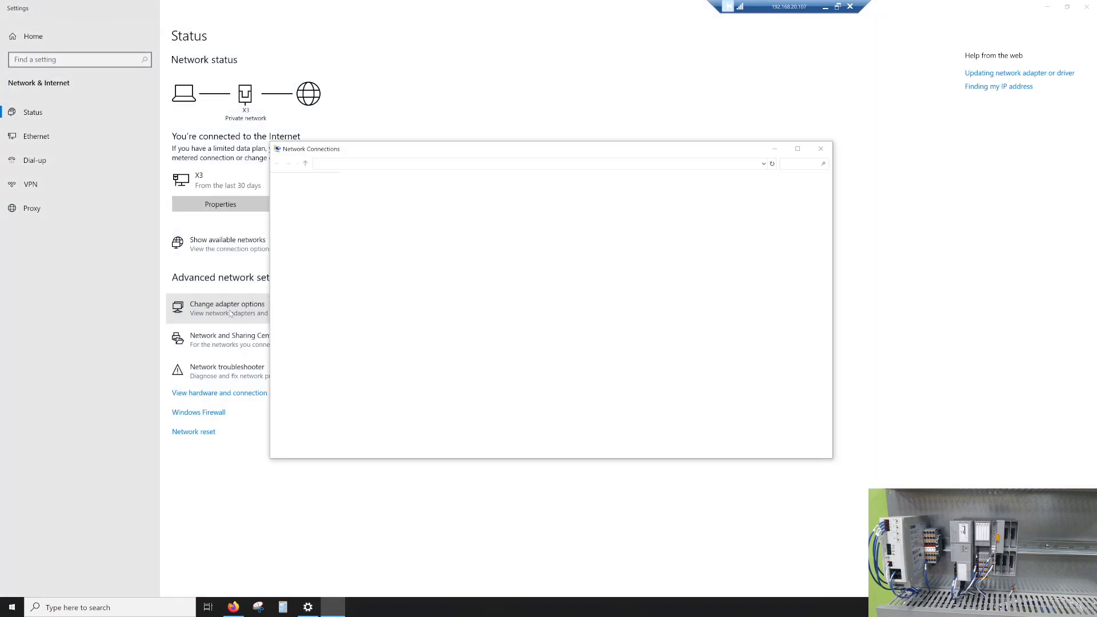
{"action": "left_click", "coordinate": [465, 207]}
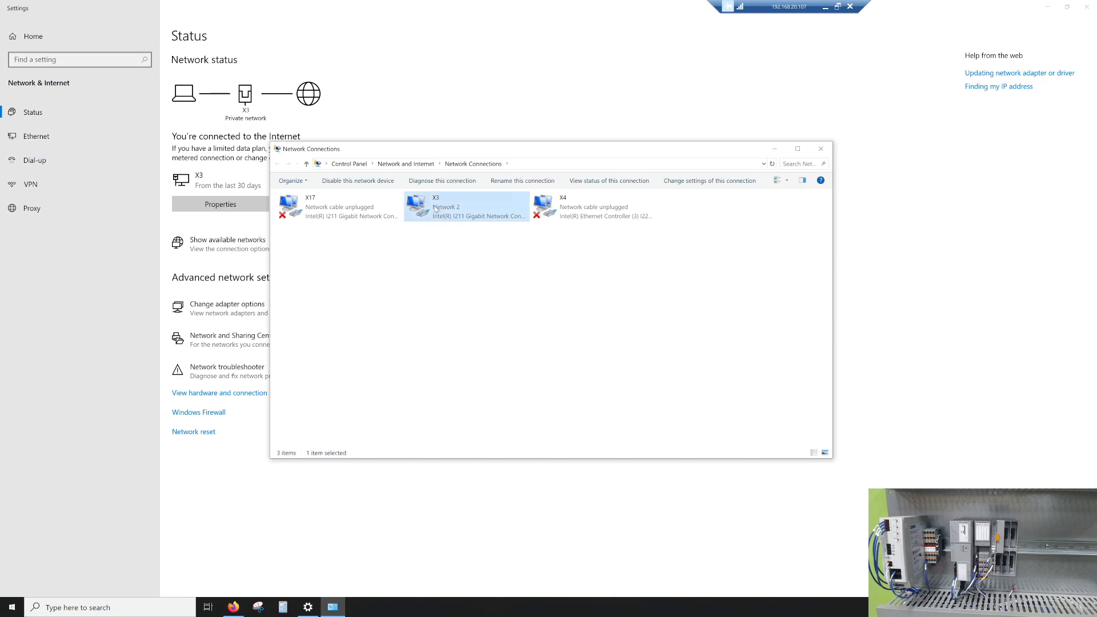
{"action": "right_click", "coordinate": [448, 207]}
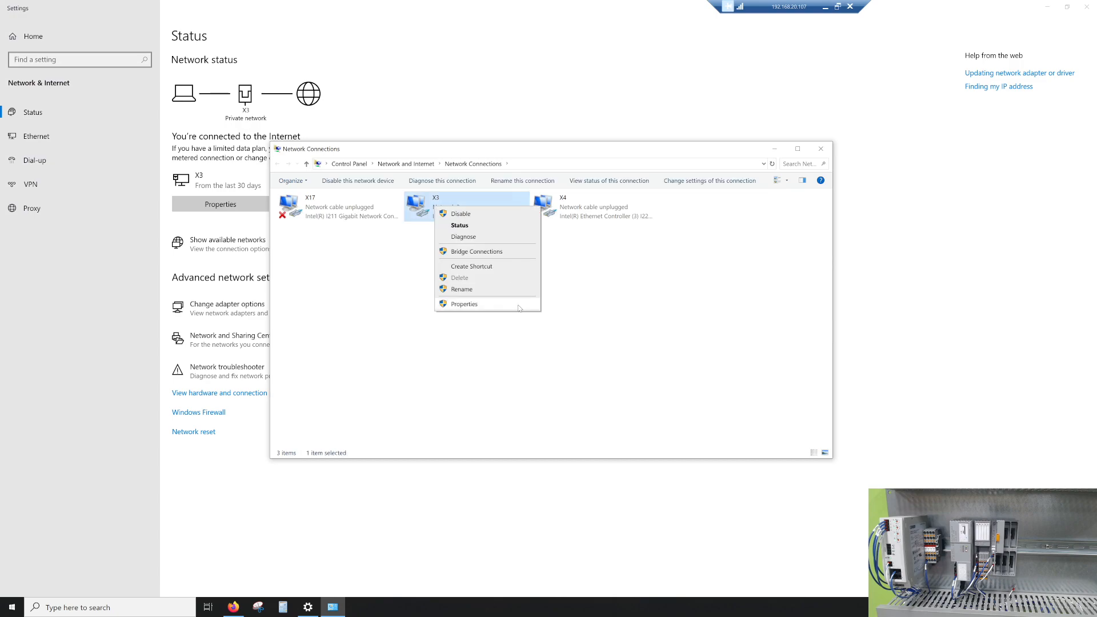
{"action": "left_click", "coordinate": [463, 303]}
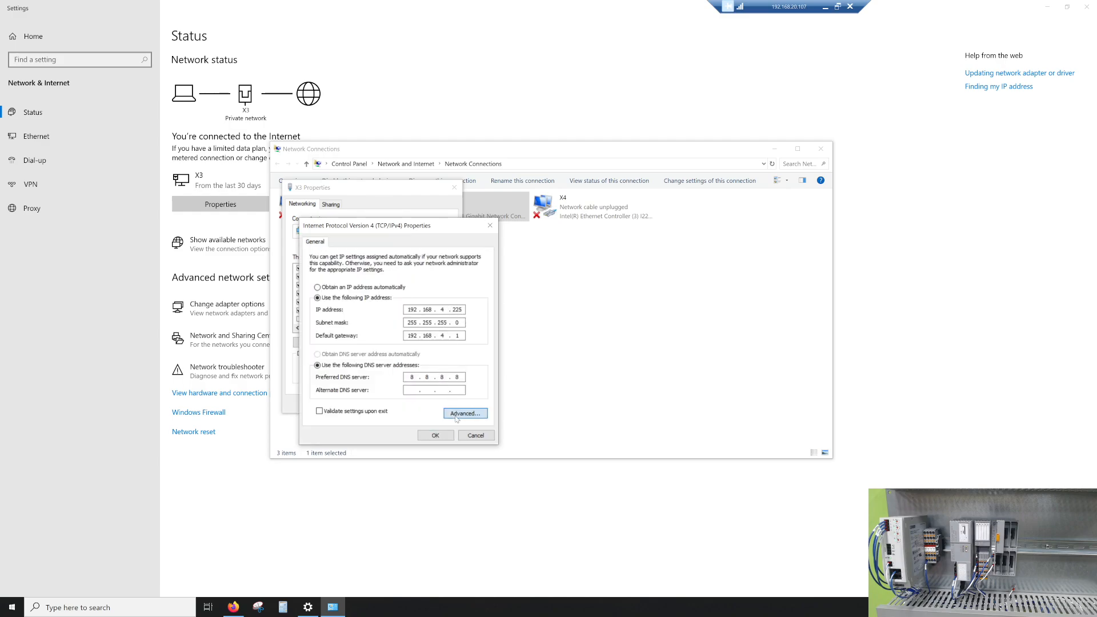
{"action": "left_click", "coordinate": [464, 413]}
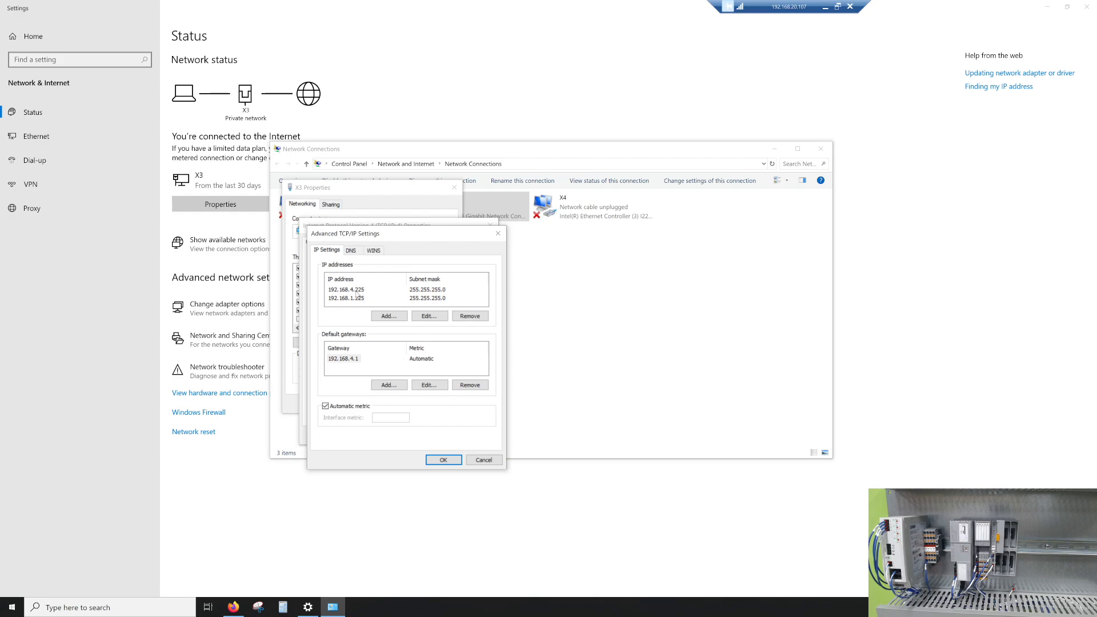
{"action": "mouse_move", "coordinate": [336, 315]}
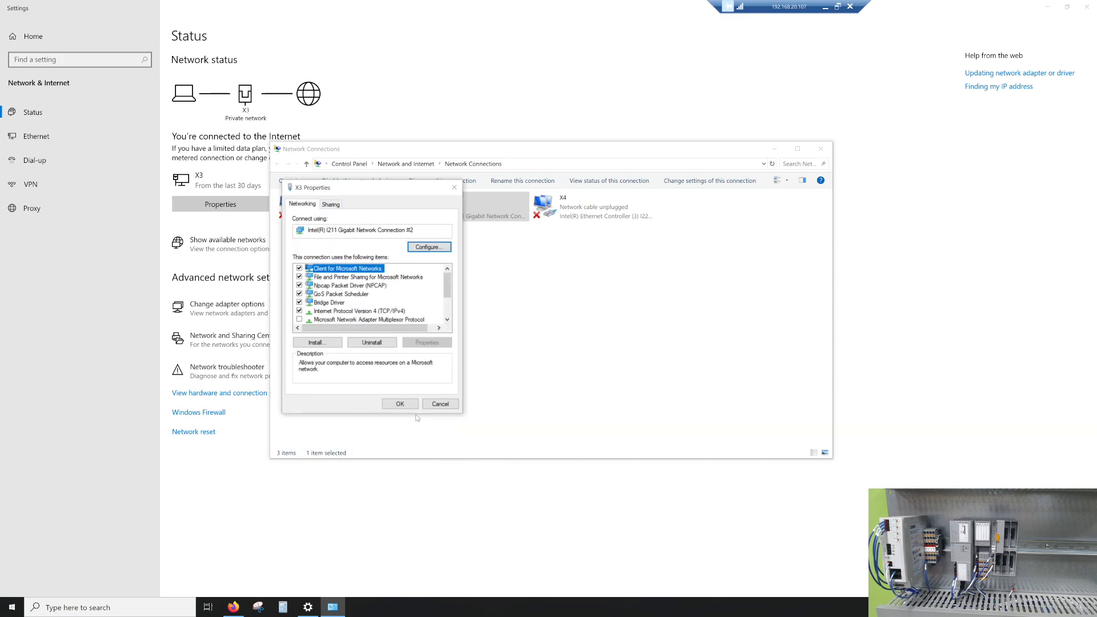
{"action": "left_click", "coordinate": [399, 404]}
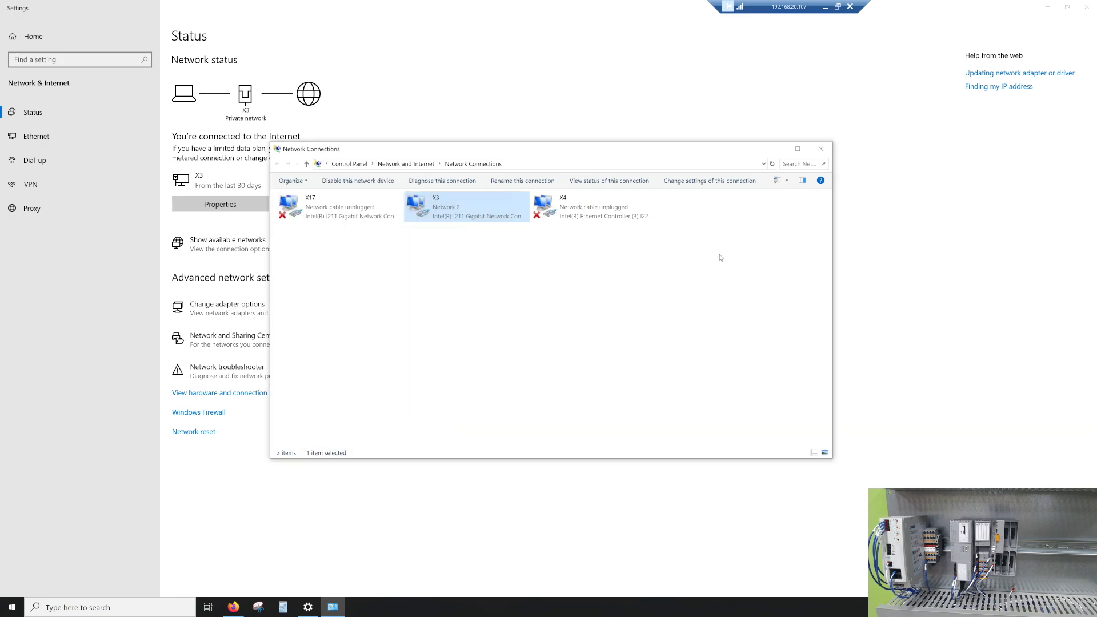
- Browse to the controller at 192.168.1.10 in a new tab and enter the admin credentials on the WBM login
{"action": "left_click", "coordinate": [233, 607]}
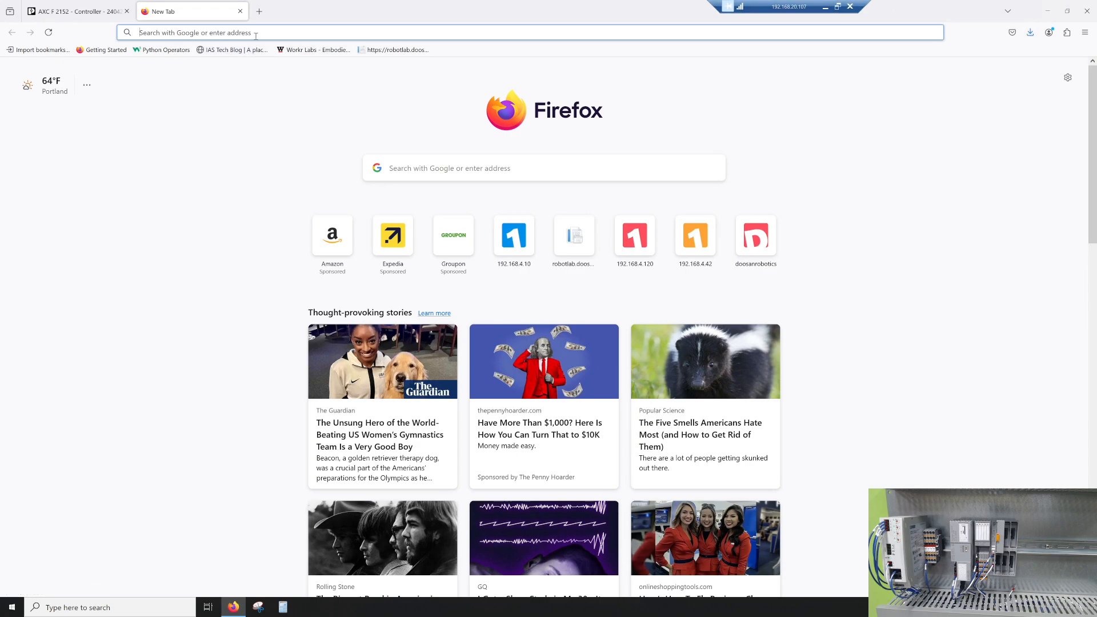
{"action": "type", "text": "192.168.4.10/"}
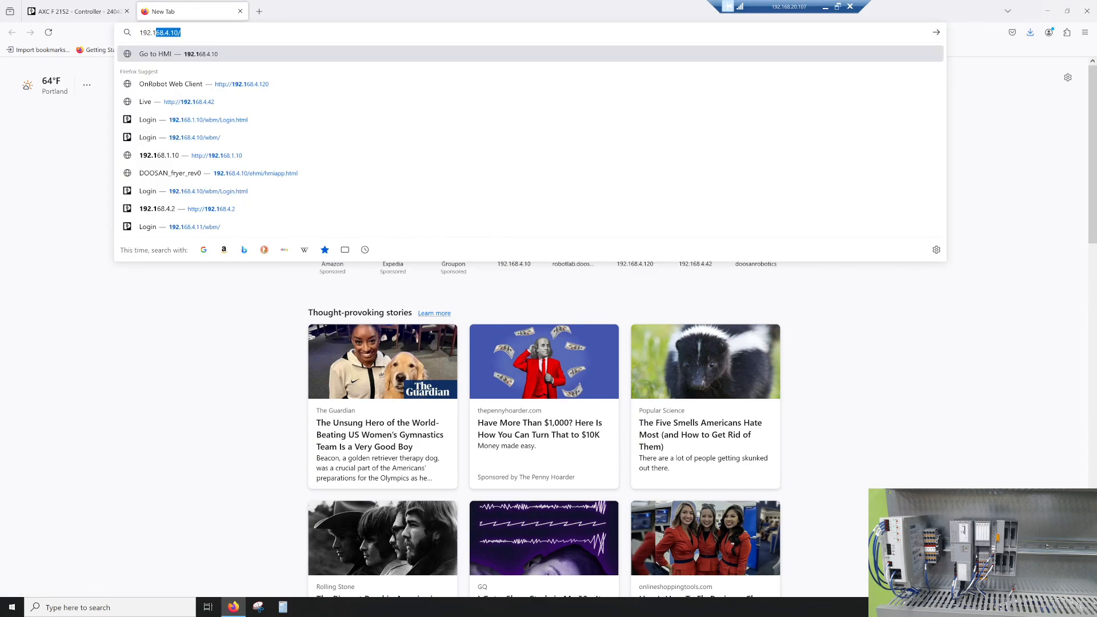
{"action": "type", "text": "192.168.1.10"}
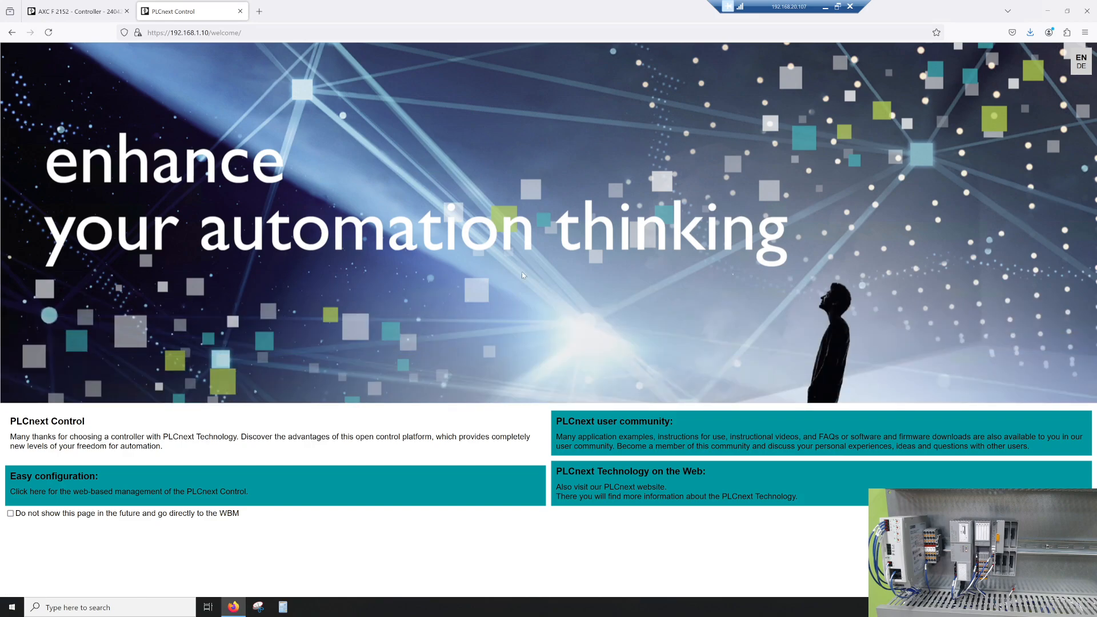
{"action": "mouse_move", "coordinate": [144, 492]}
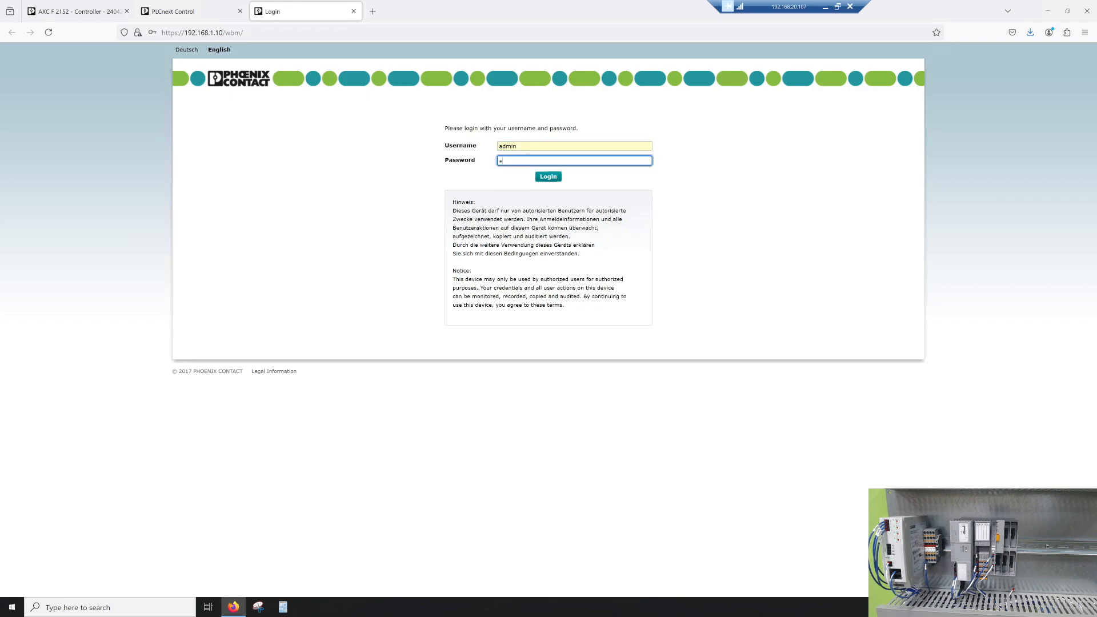
{"action": "type", "text": "•"}
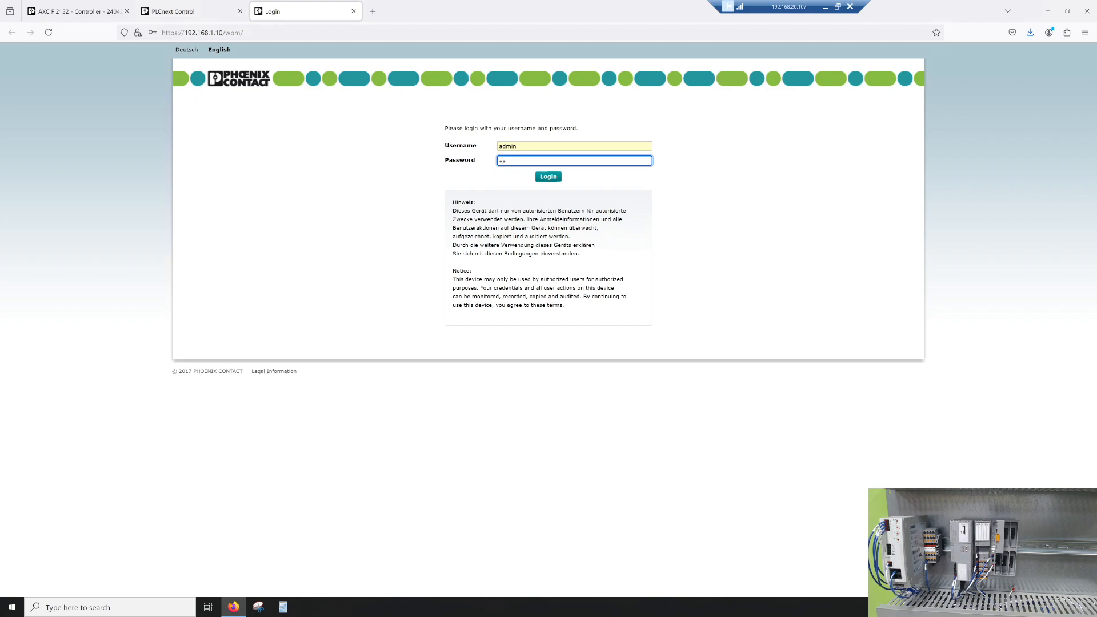
{"action": "type", "text": "•"}
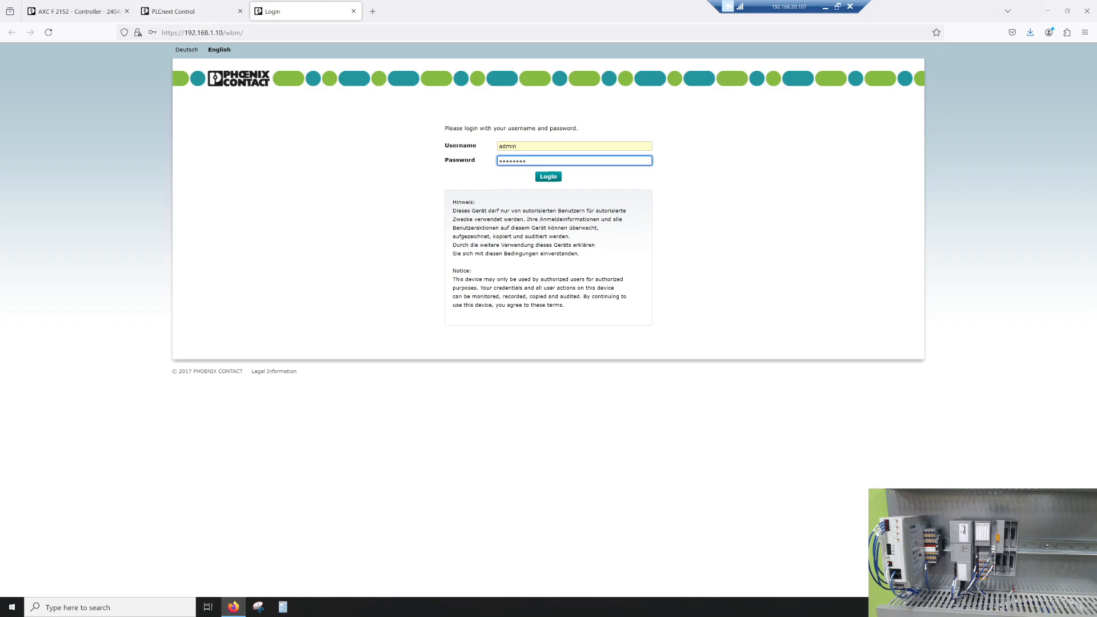
- Log in to reach the AXC F 2152 WBM home page
{"action": "left_click", "coordinate": [548, 176]}
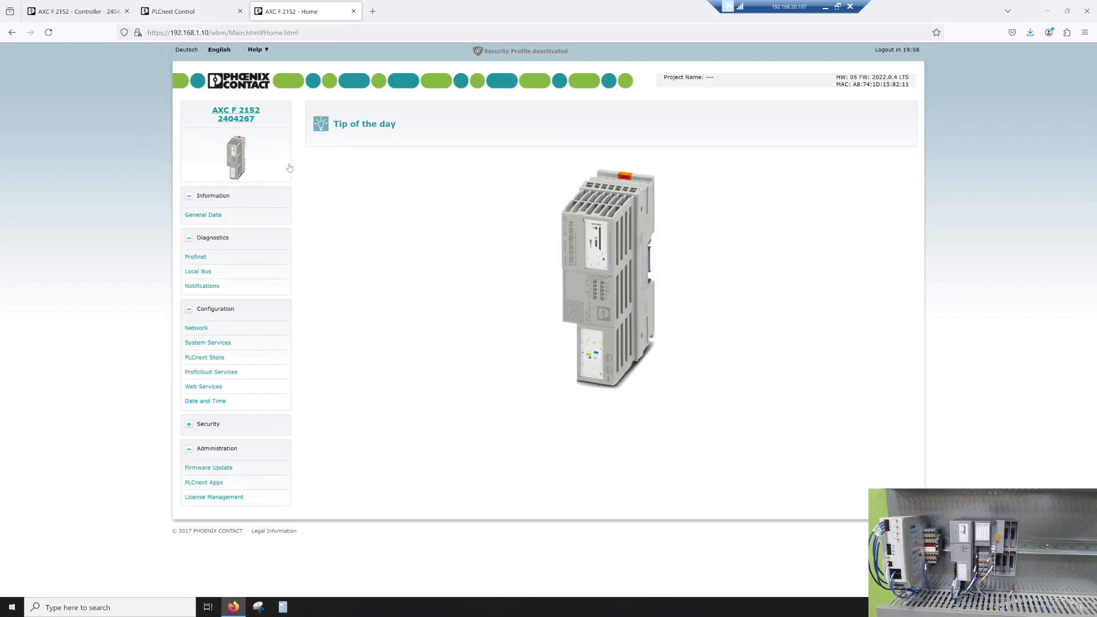
{"action": "mouse_move", "coordinate": [959, 117]}
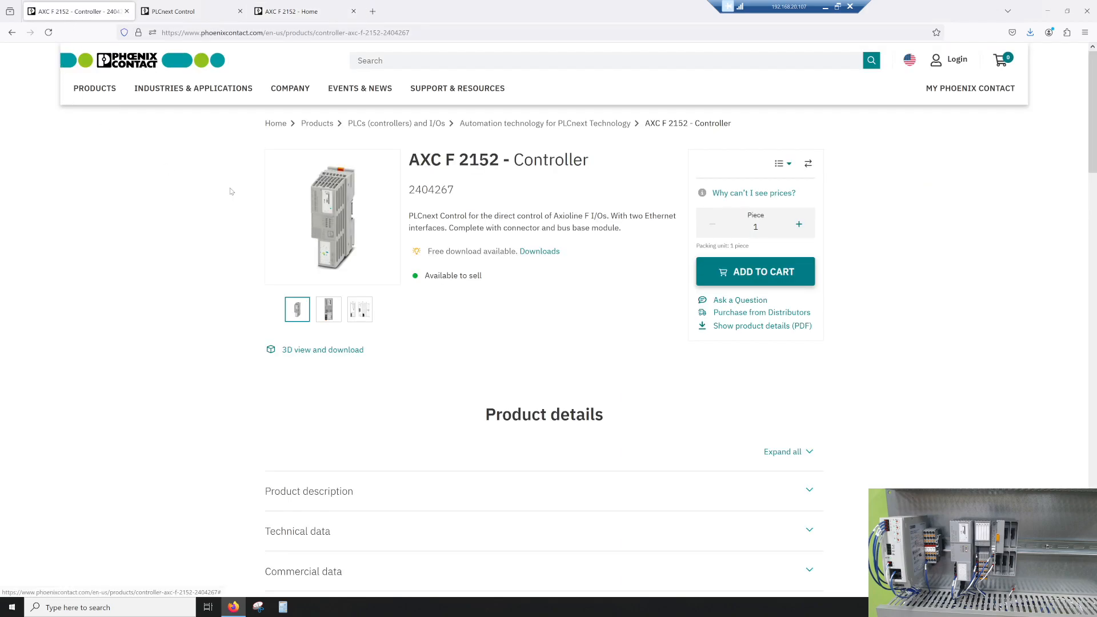
{"action": "mouse_move", "coordinate": [675, 124]}
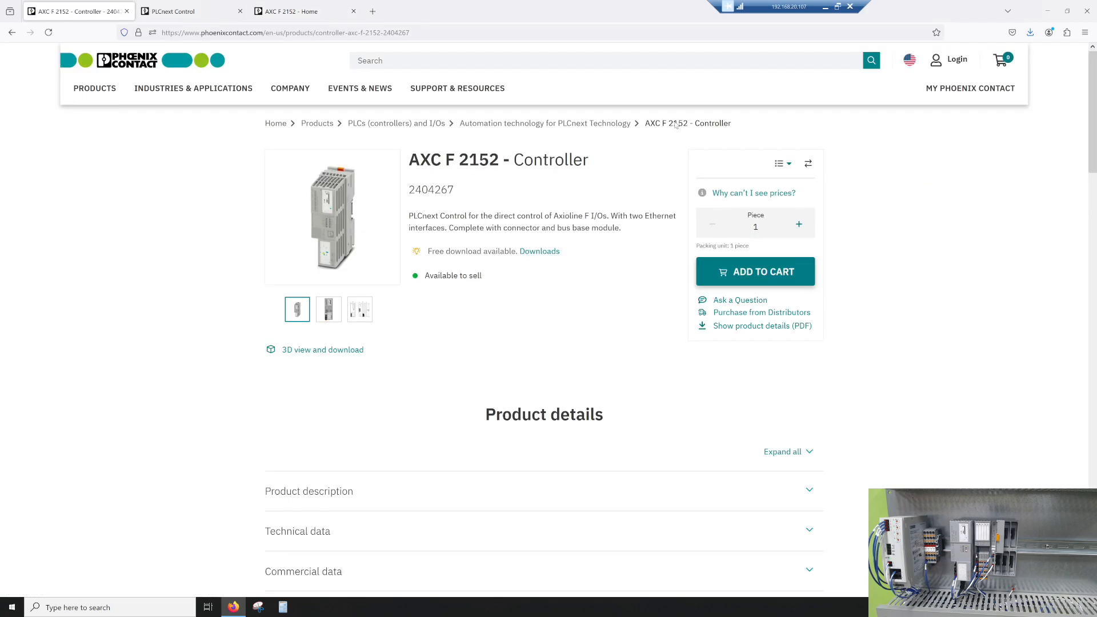
- Filter the firmware list to hardware version 05 and download AXC_F_2152_FW2023_0_7.zip
{"action": "scroll", "scroll_direction": "down", "scroll_amount": 3}
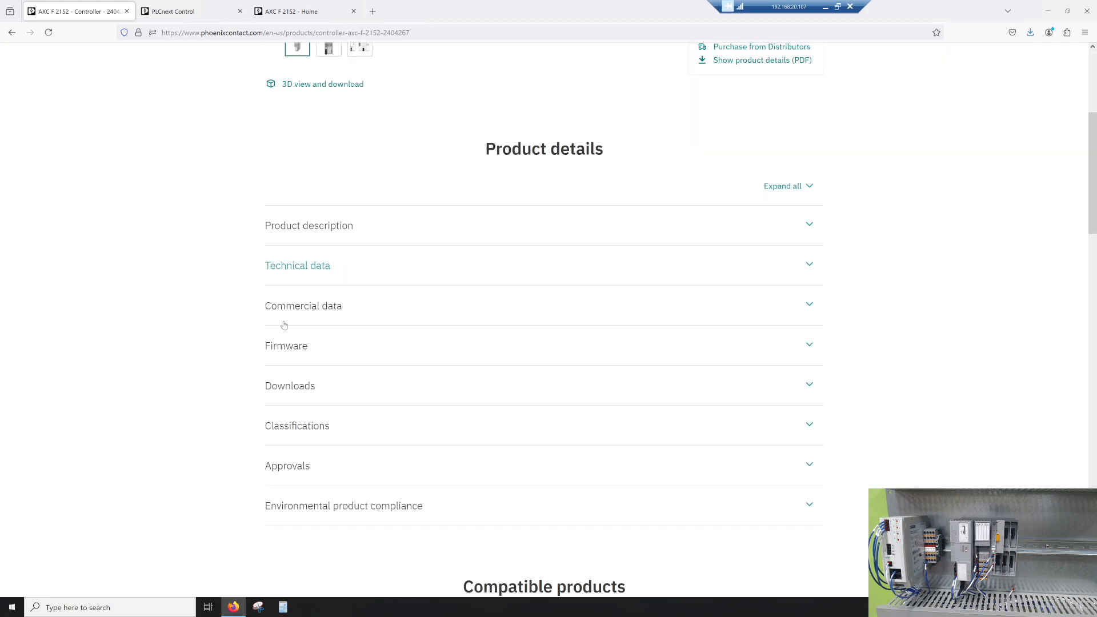
{"action": "left_click", "coordinate": [286, 345]}
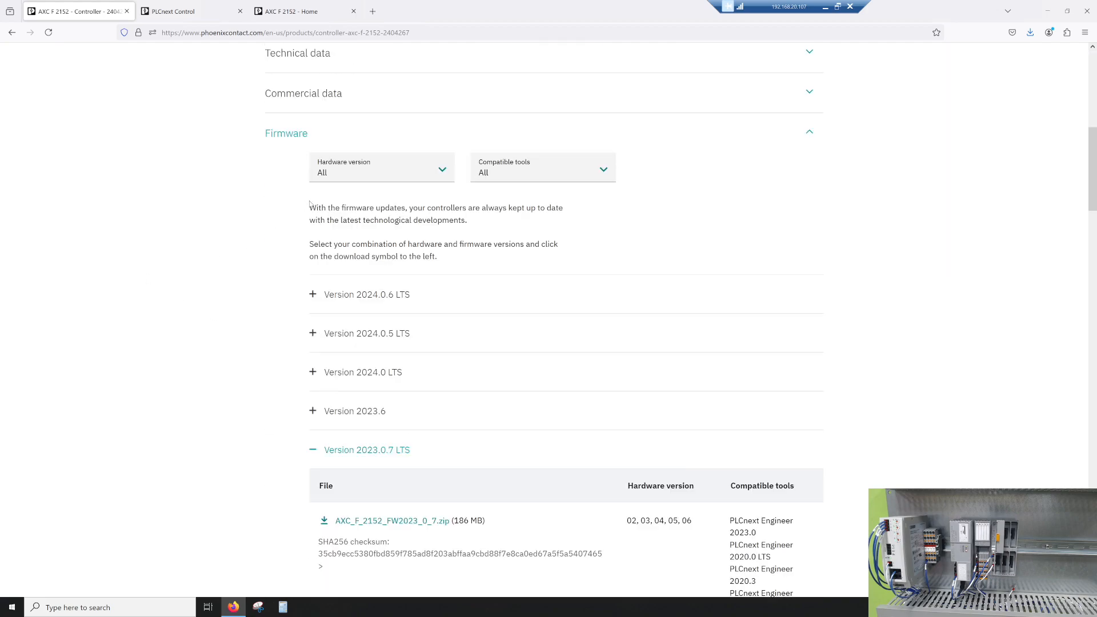
{"action": "left_click", "coordinate": [382, 168]}
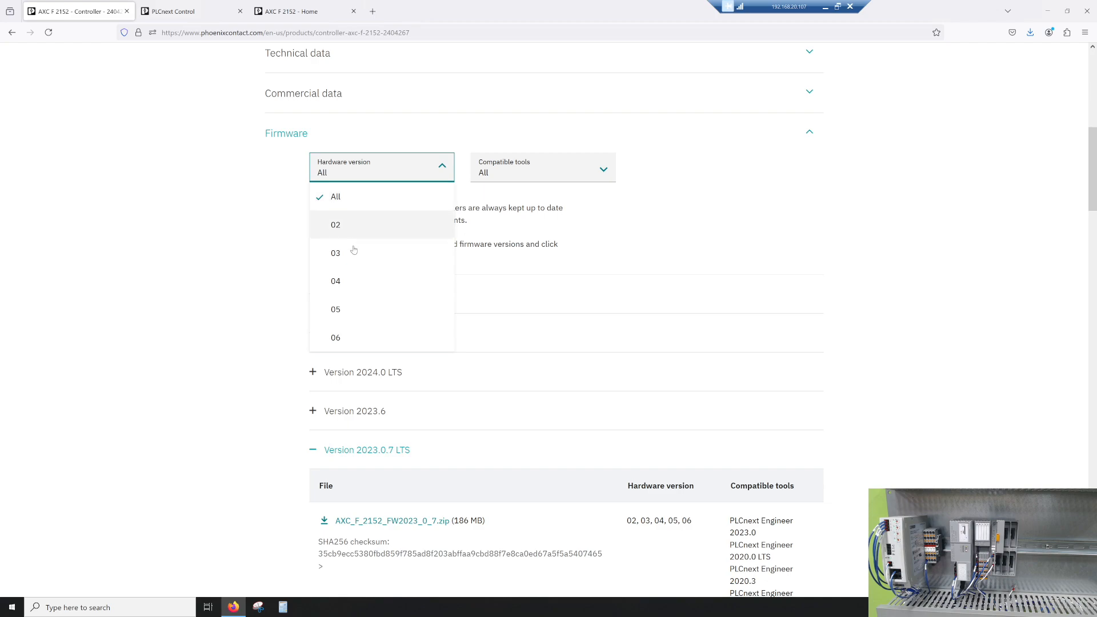
{"action": "left_click", "coordinate": [335, 310]}
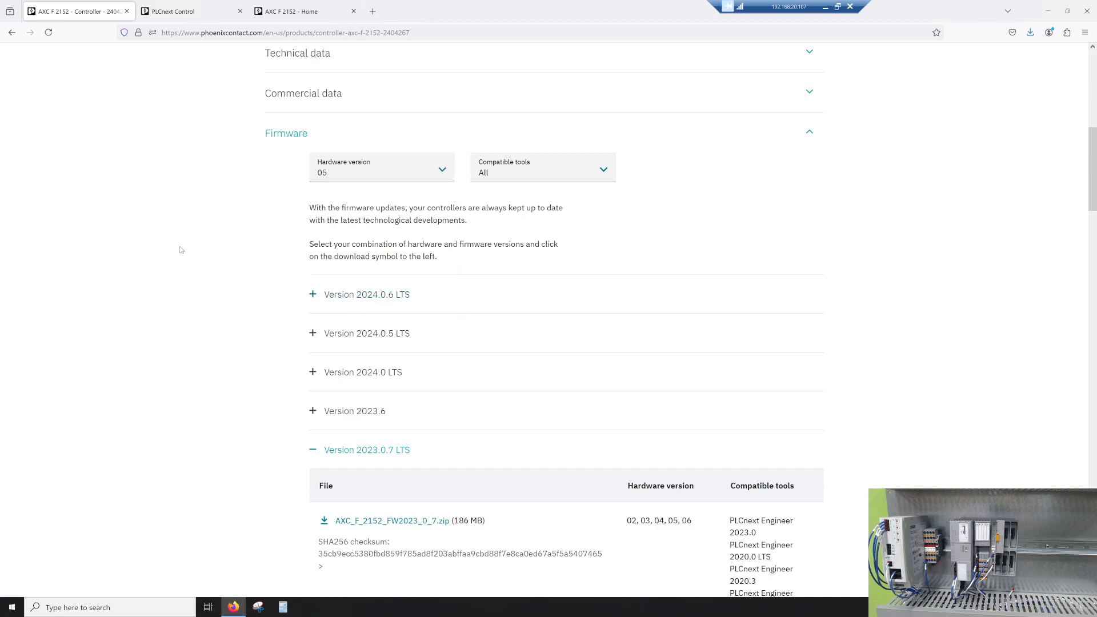
{"action": "scroll", "scroll_direction": "down", "scroll_amount": 3}
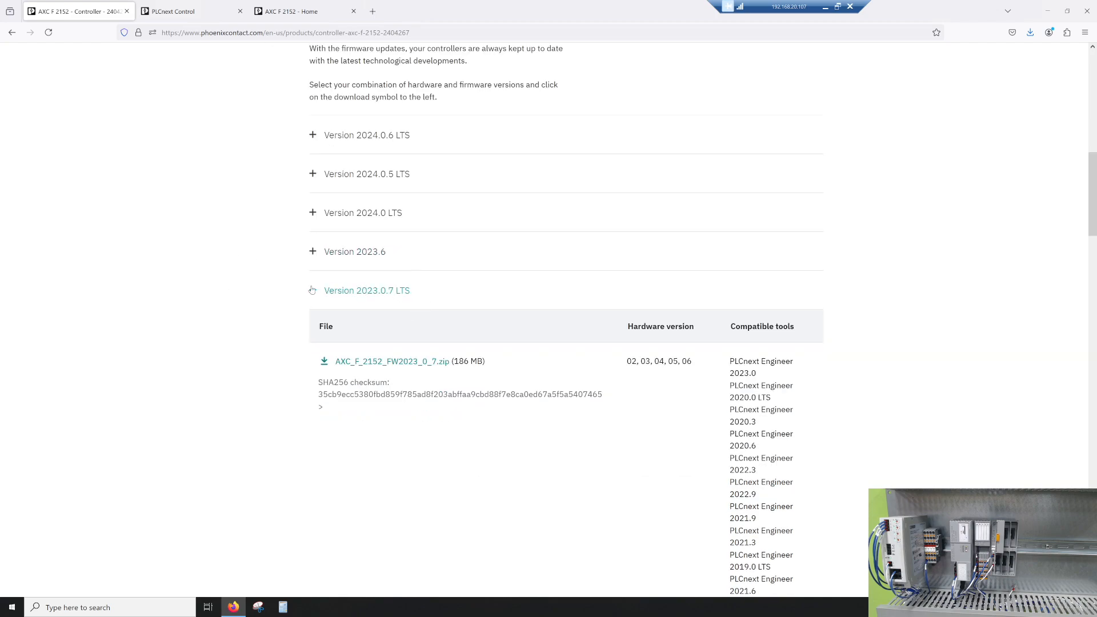
{"action": "left_click", "coordinate": [312, 290]}
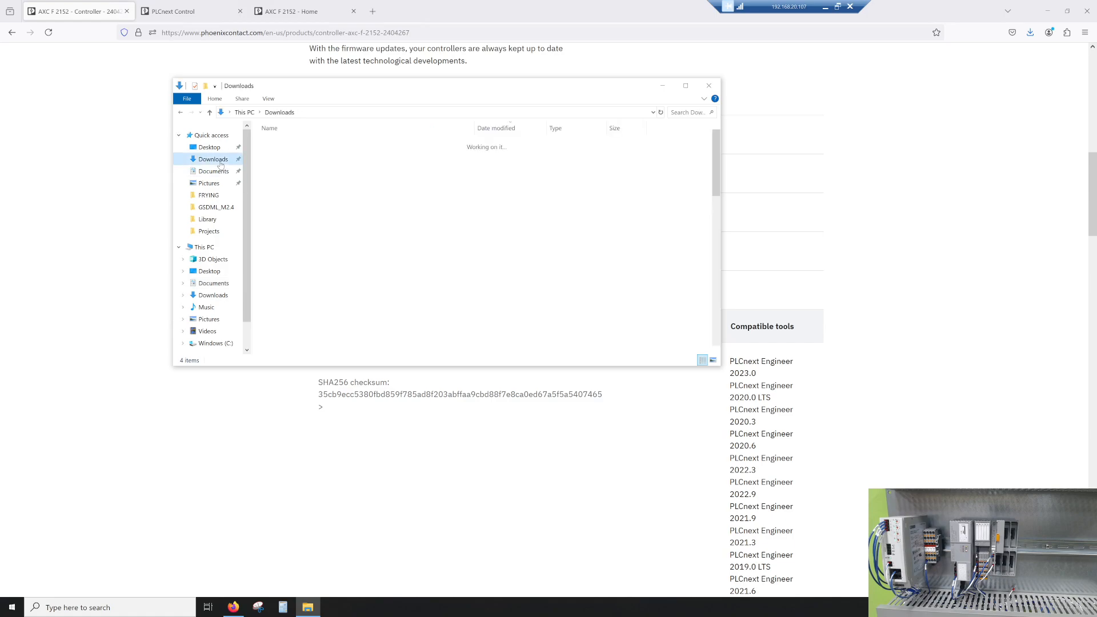
- Extract the 2023.0.7 firmware zip to its suggested Downloads folder and close the window
{"action": "right_click", "coordinate": [311, 155]}
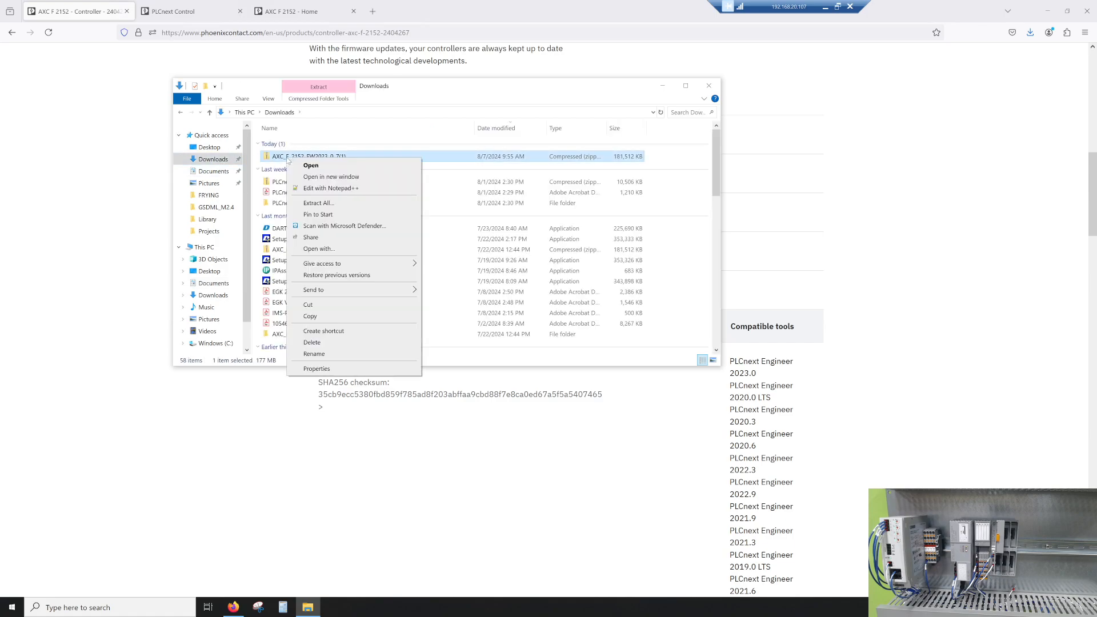
{"action": "left_click", "coordinate": [318, 203]}
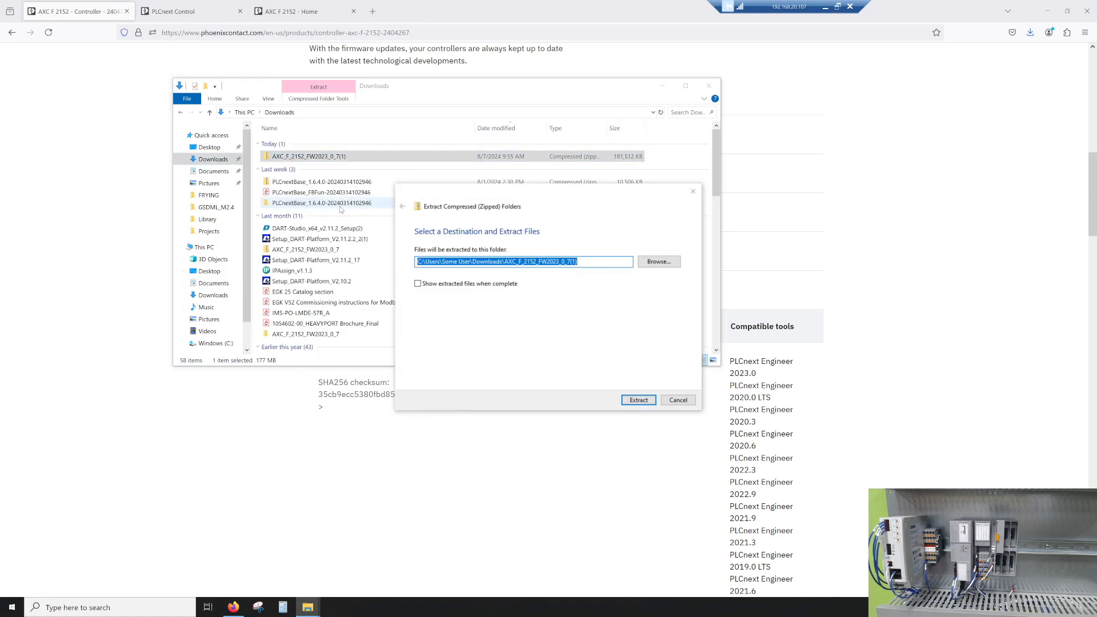
{"action": "left_click", "coordinate": [637, 400]}
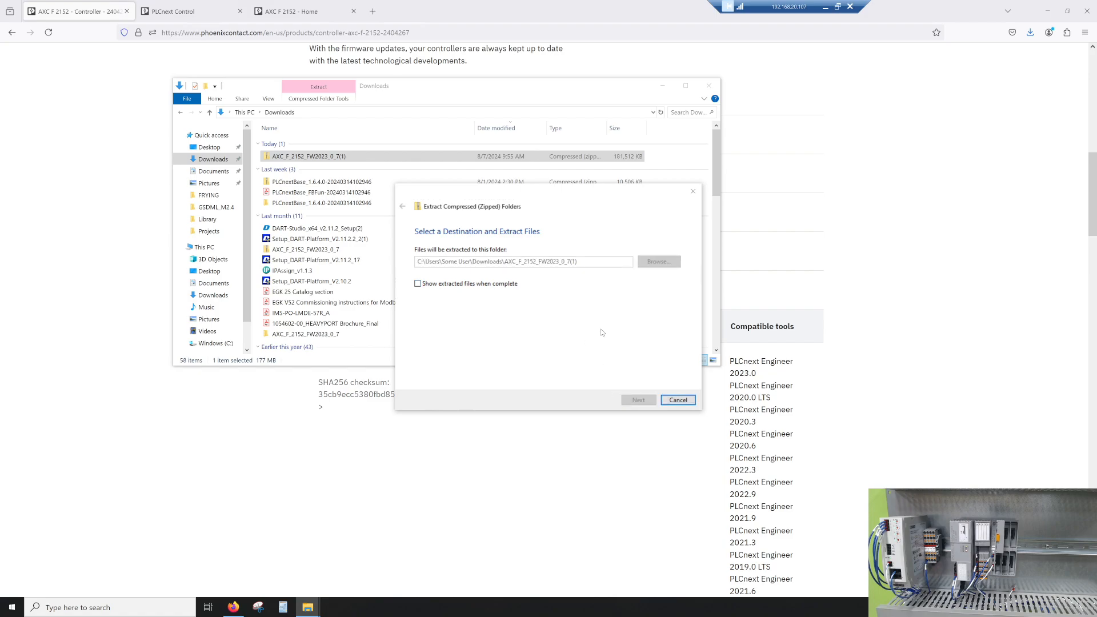
{"action": "left_click", "coordinate": [636, 400]}
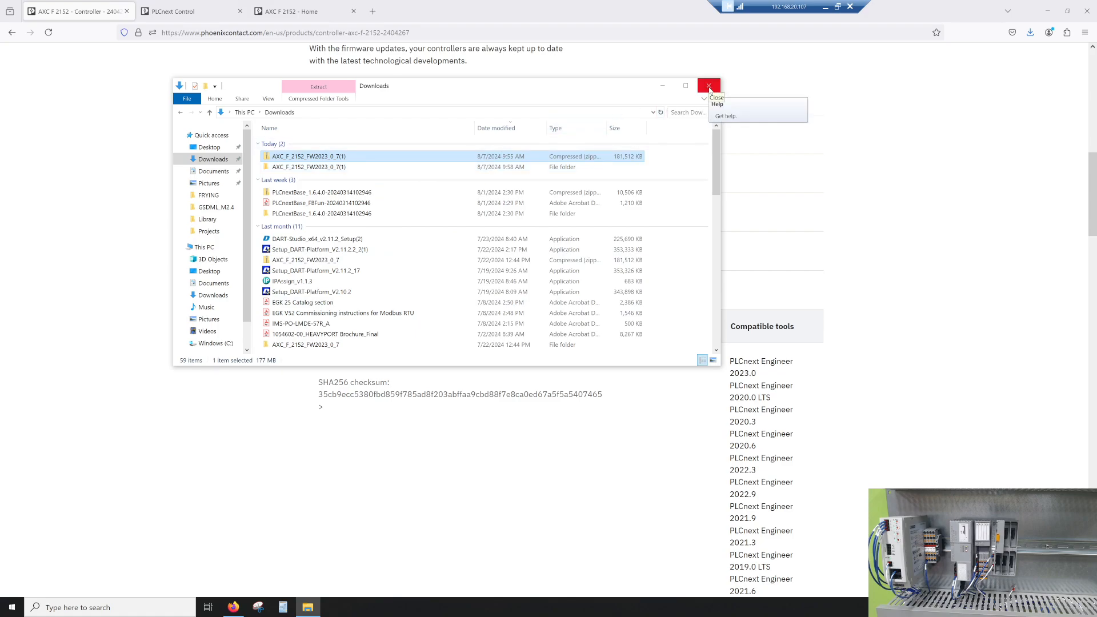
{"action": "left_click", "coordinate": [708, 86]}
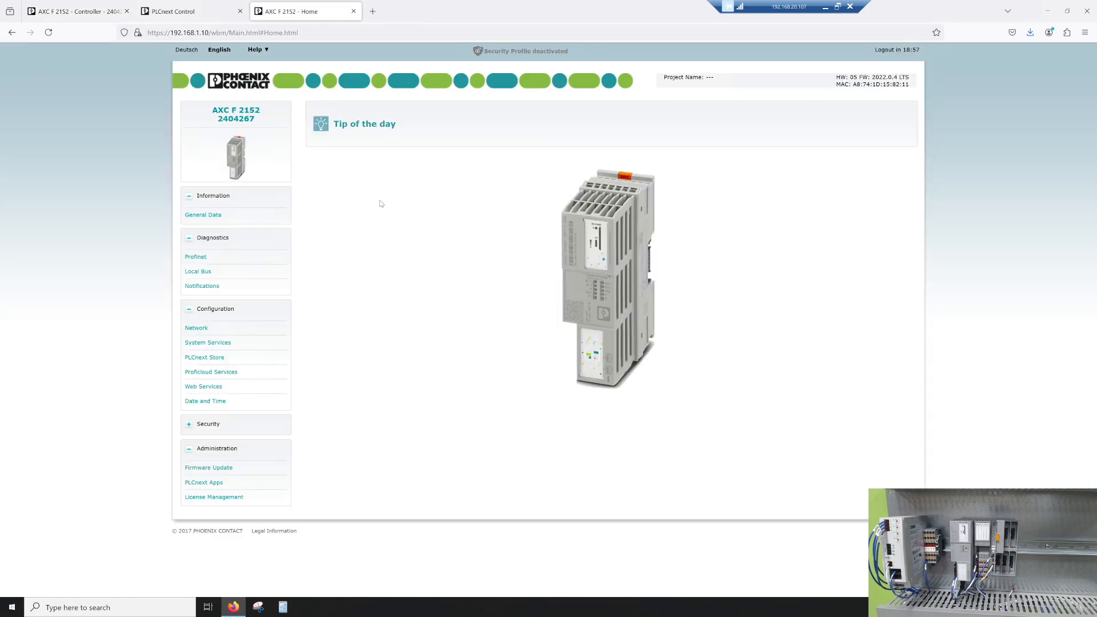
{"action": "mouse_move", "coordinate": [325, 210]}
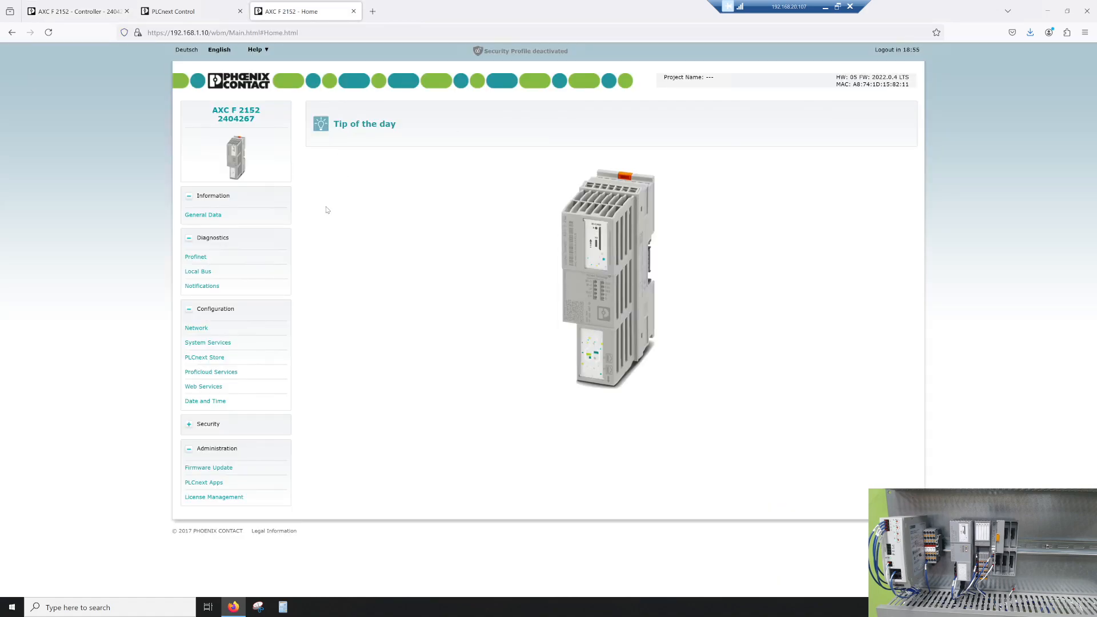
- Select axcf2152-2023.0.7.146-LTS.raucb from Downloads as the update container and start the firmware update
{"action": "left_click", "coordinate": [208, 467]}
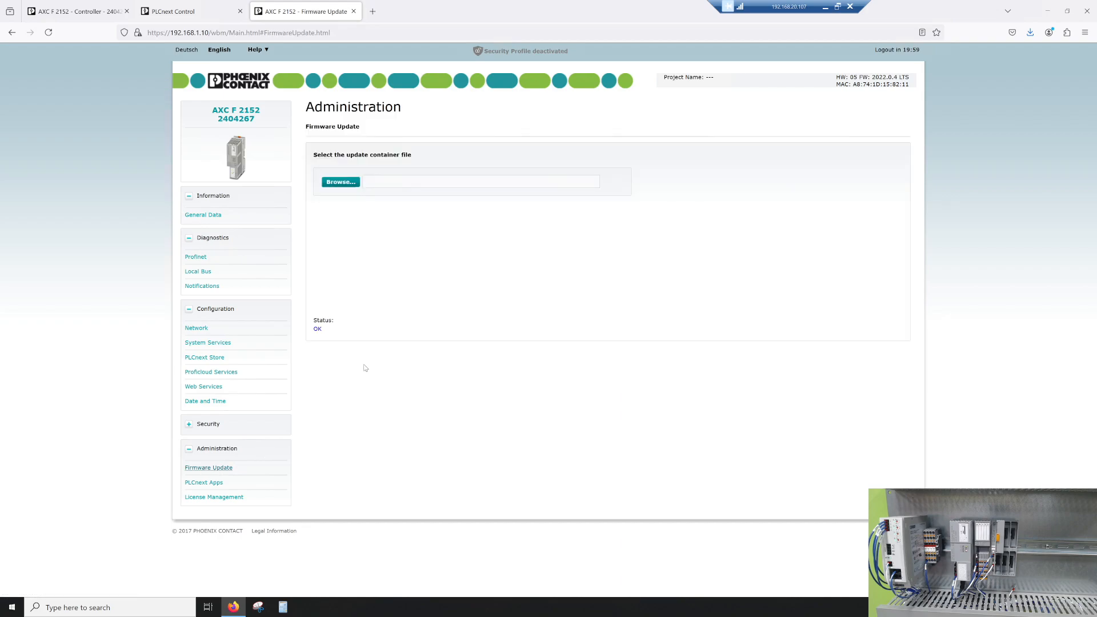
{"action": "left_click", "coordinate": [340, 182]}
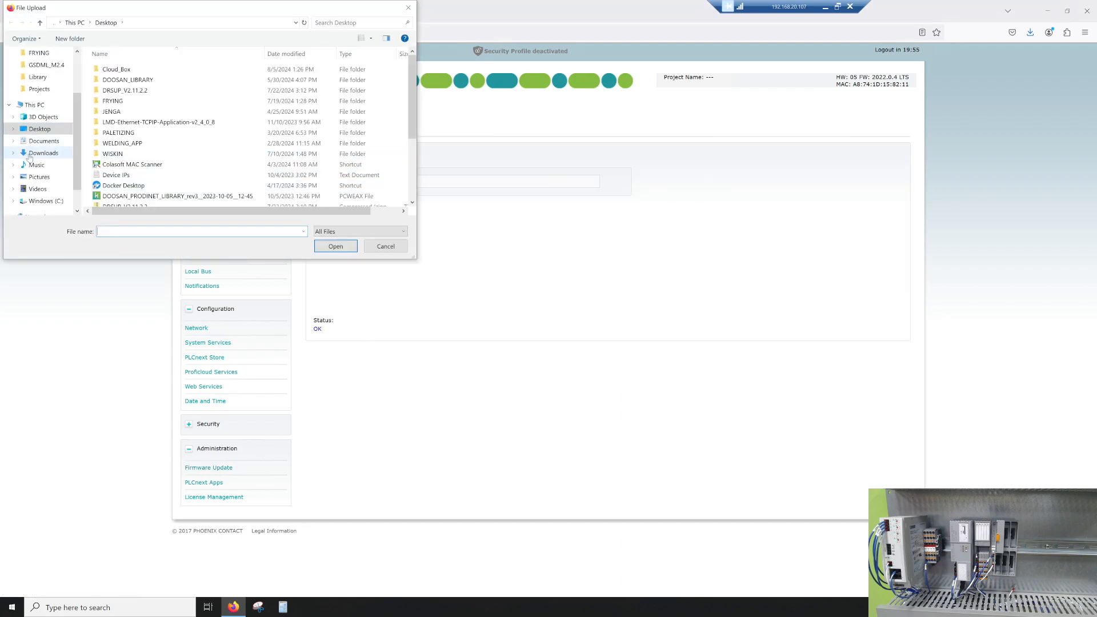
{"action": "left_click", "coordinate": [44, 152]}
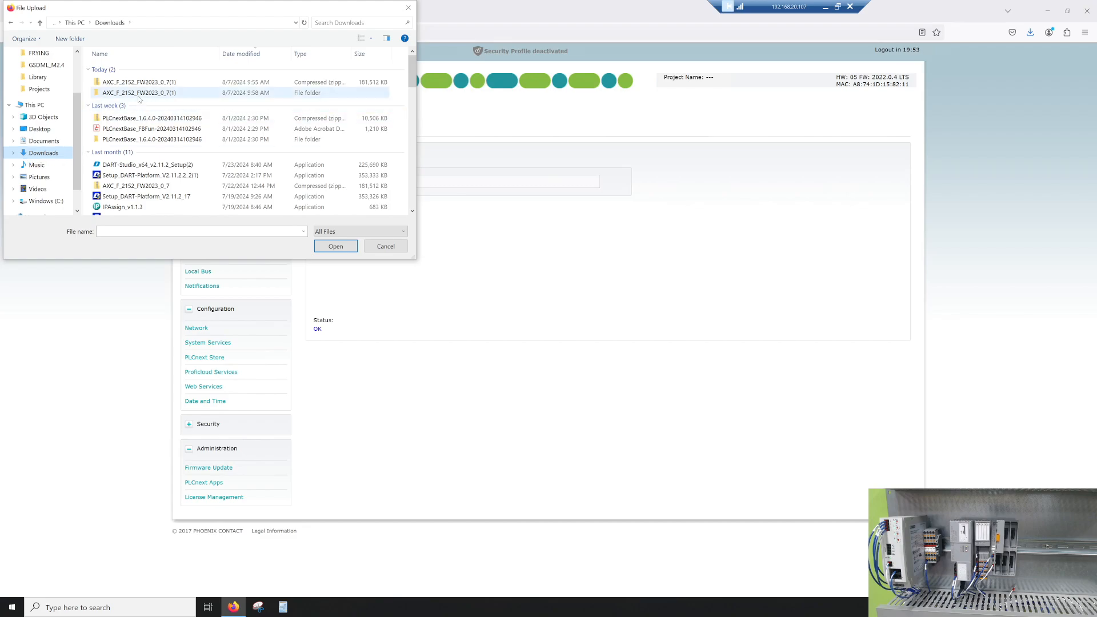
{"action": "double_click", "coordinate": [138, 93]}
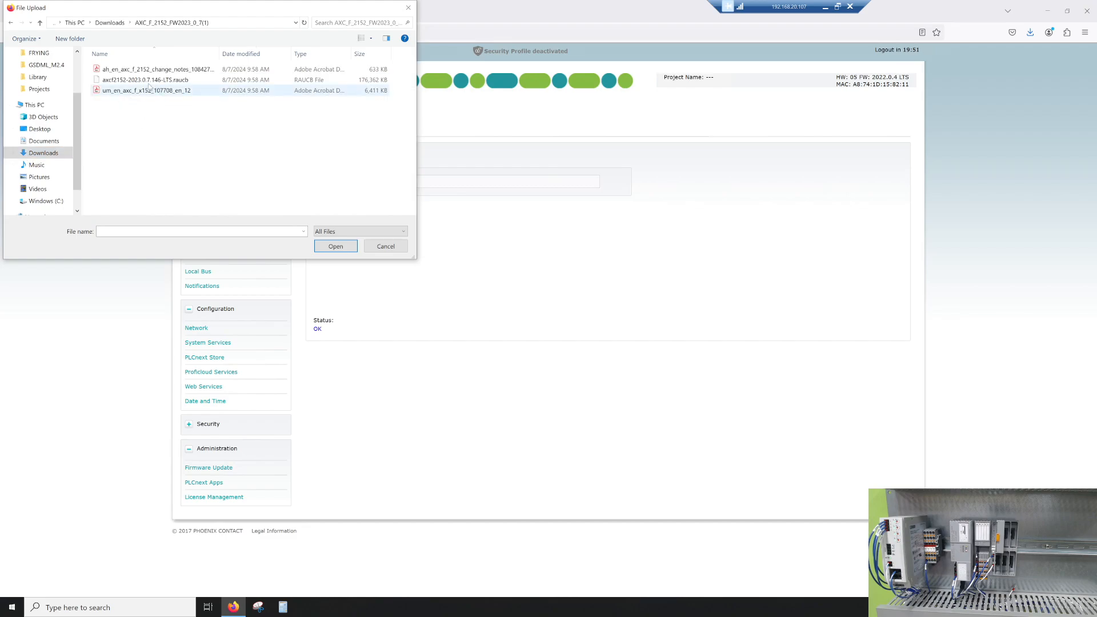
{"action": "left_click", "coordinate": [147, 79]}
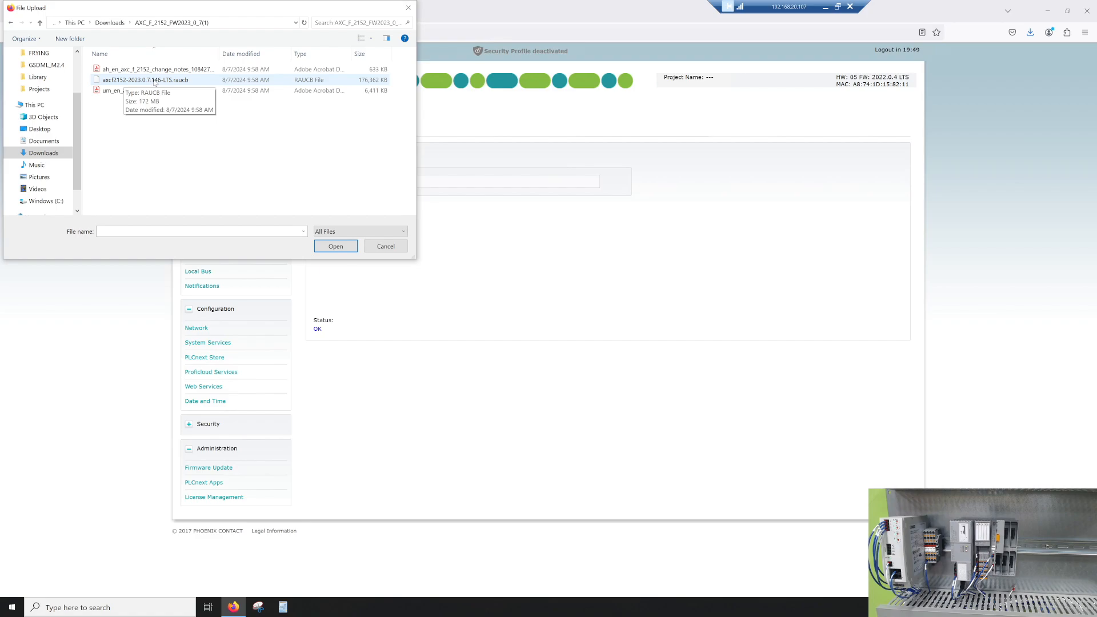
{"action": "left_click", "coordinate": [334, 246]}
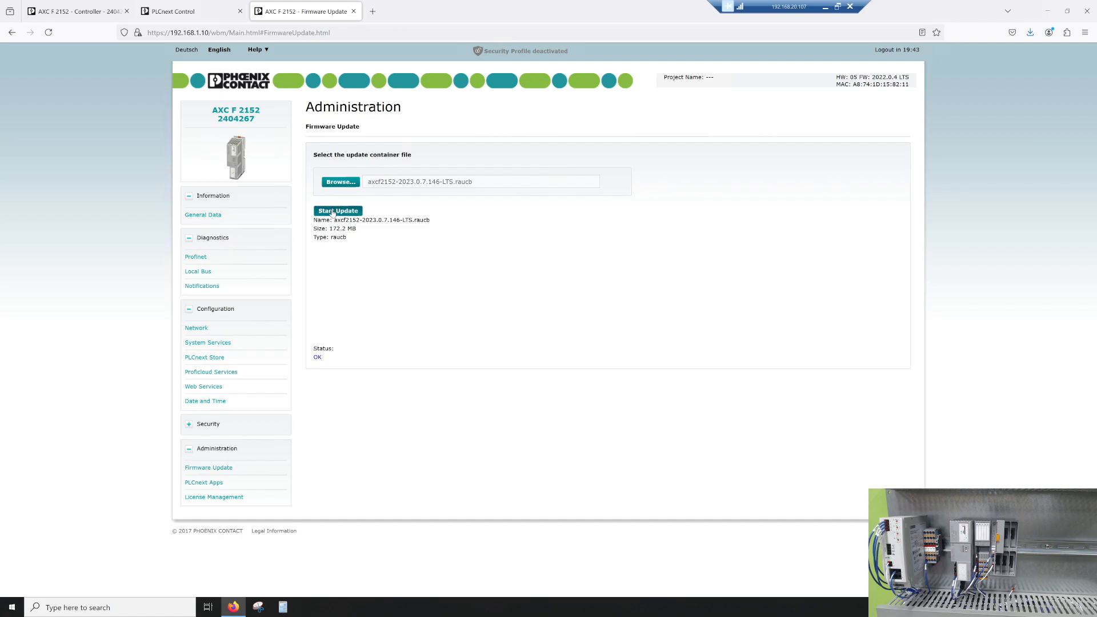
{"action": "left_click", "coordinate": [338, 210]}
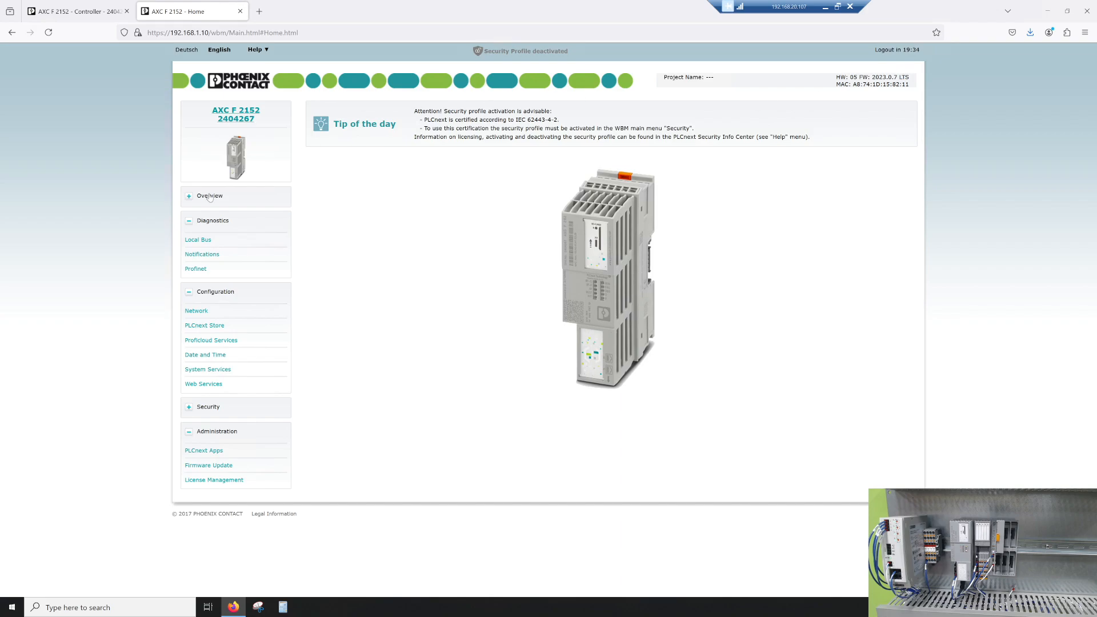
- Show Overview > General Data confirming firmware 2023.0.7 LTS (23.0.7.146)
{"action": "left_click", "coordinate": [210, 195]}
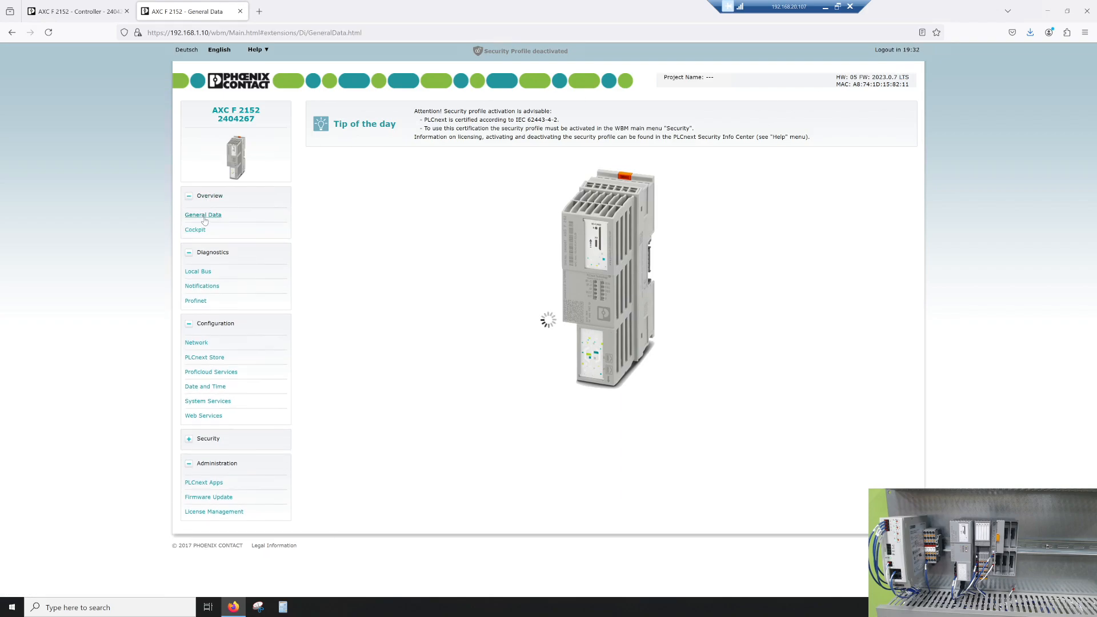
{"action": "left_click", "coordinate": [203, 215]}
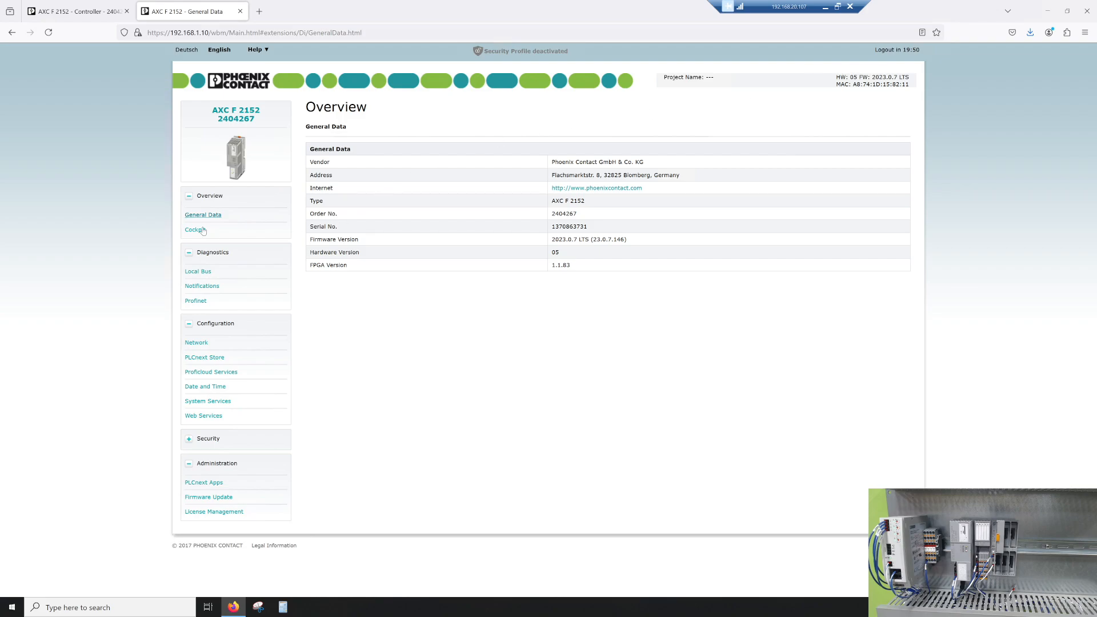
- Show the Cockpit with PLC runtime state and CPU/memory utilization
{"action": "left_click", "coordinate": [194, 230]}
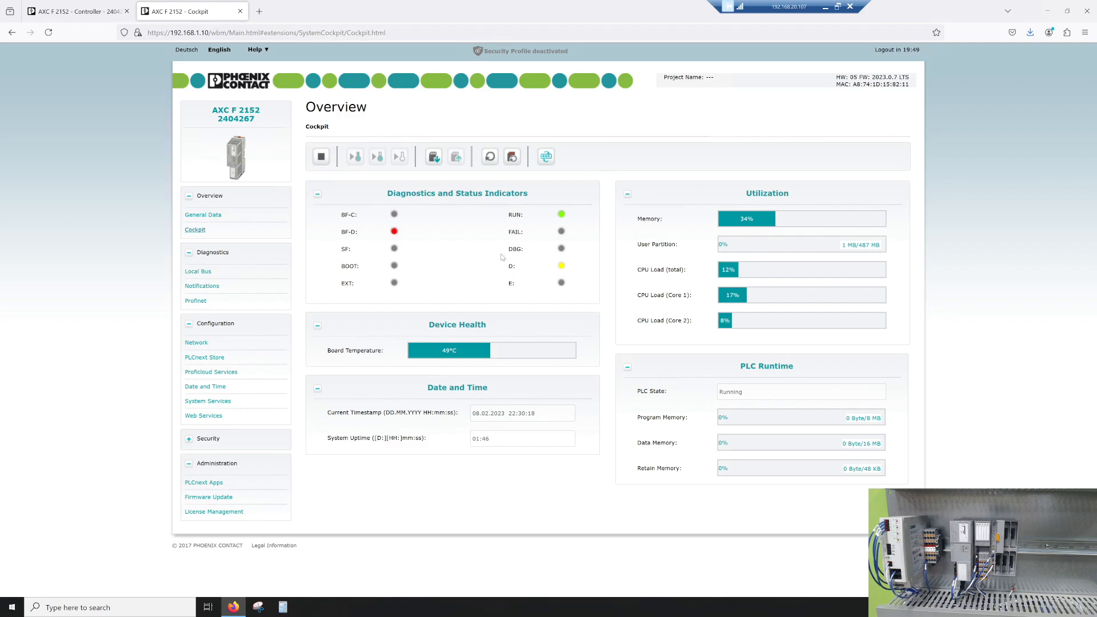
{"action": "mouse_move", "coordinate": [490, 157]}
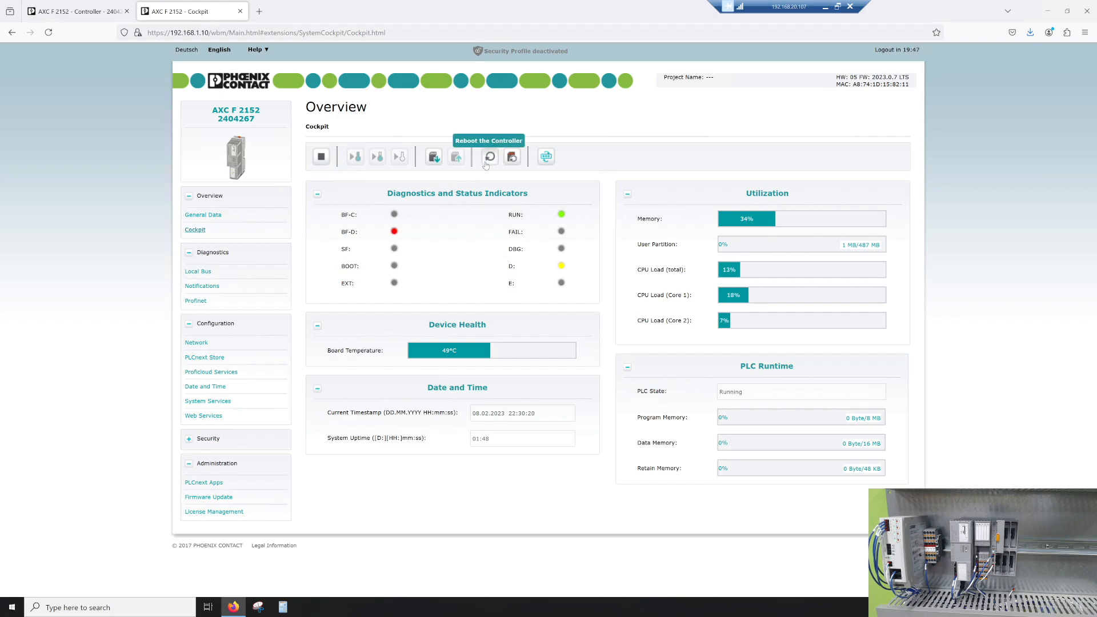
{"action": "mouse_move", "coordinate": [512, 156]}
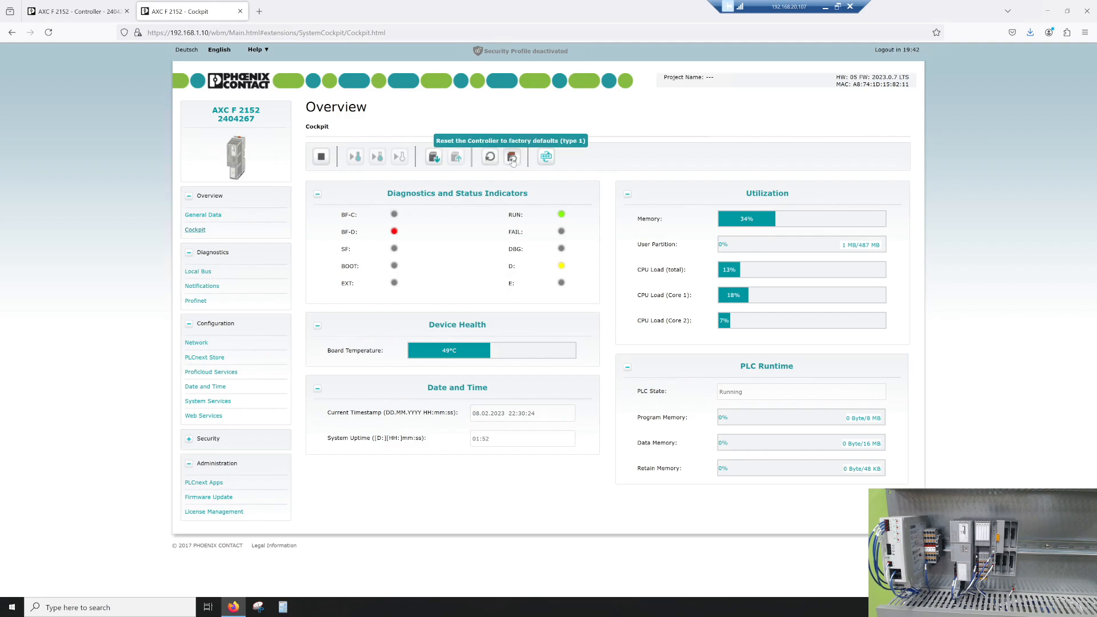
{"action": "mouse_move", "coordinate": [320, 157]}
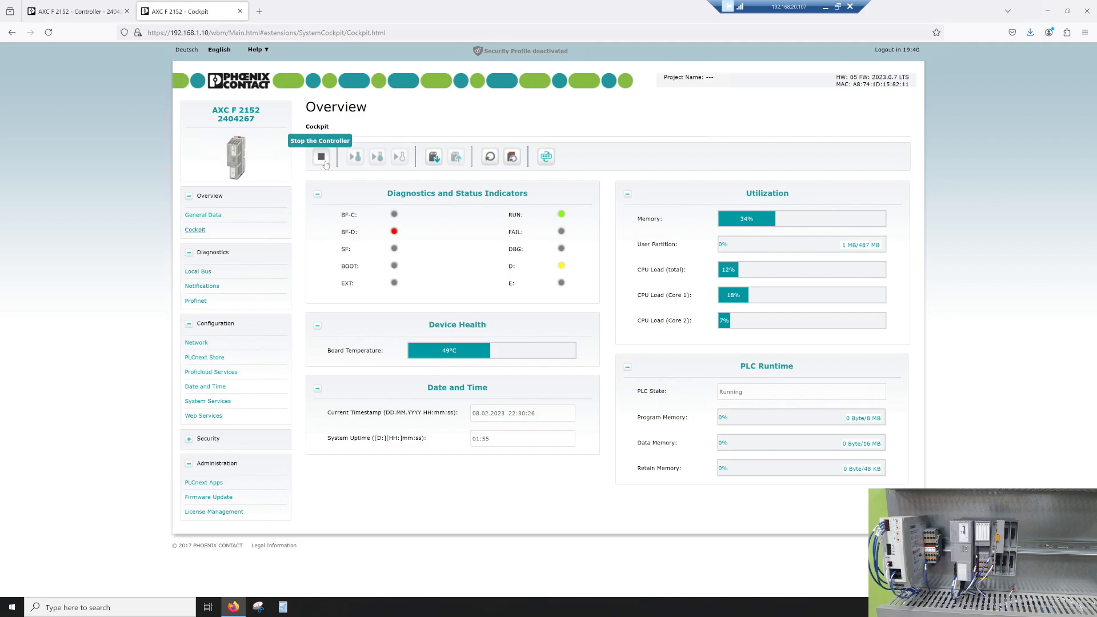
{"action": "mouse_move", "coordinate": [354, 156]}
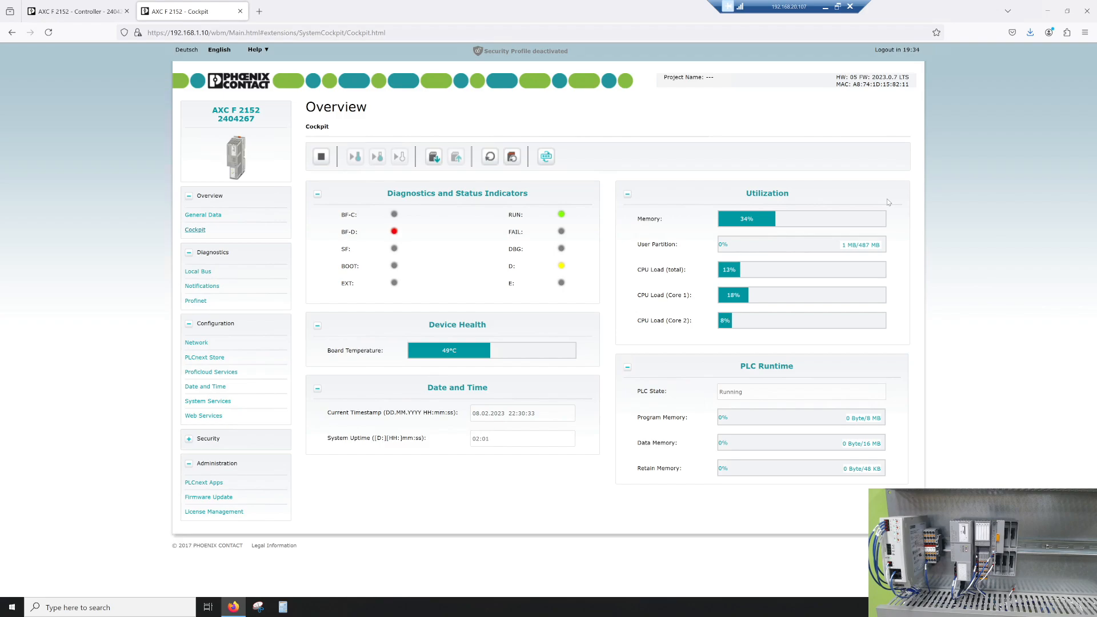
{"action": "mouse_move", "coordinate": [710, 391]}
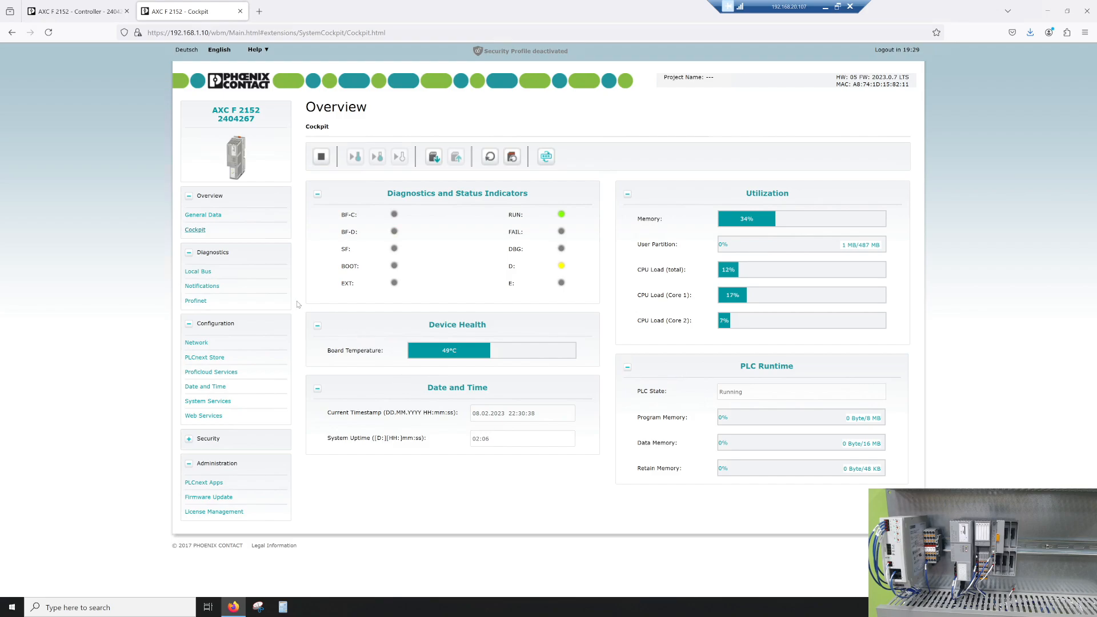
{"action": "mouse_move", "coordinate": [197, 272]}
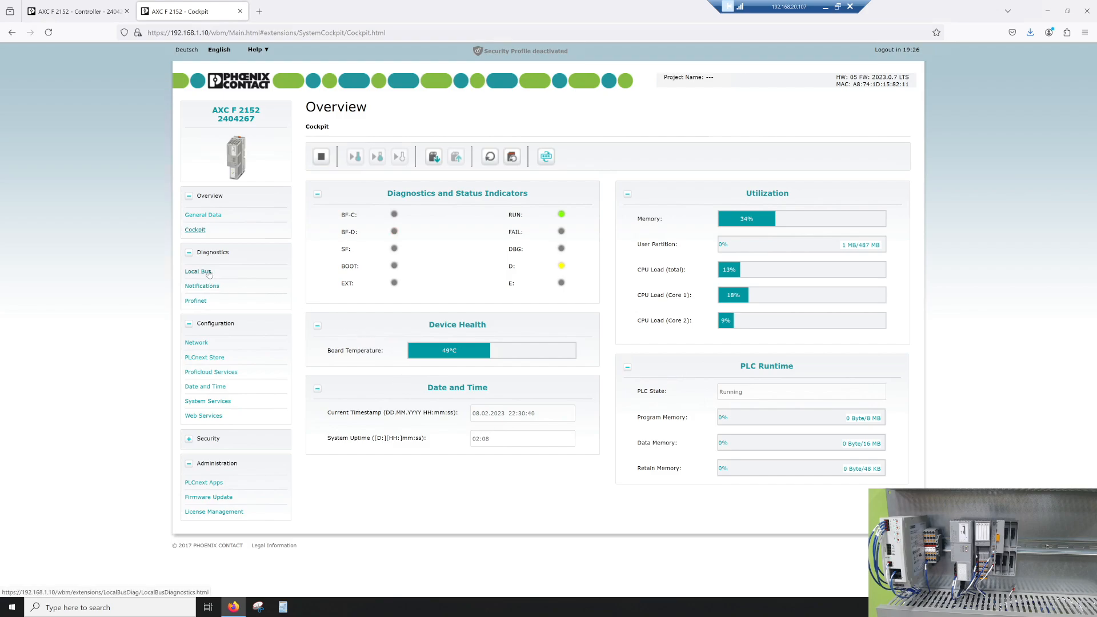
- Review Local Bus diagnostics, then show the Network configuration page
{"action": "left_click", "coordinate": [198, 272]}
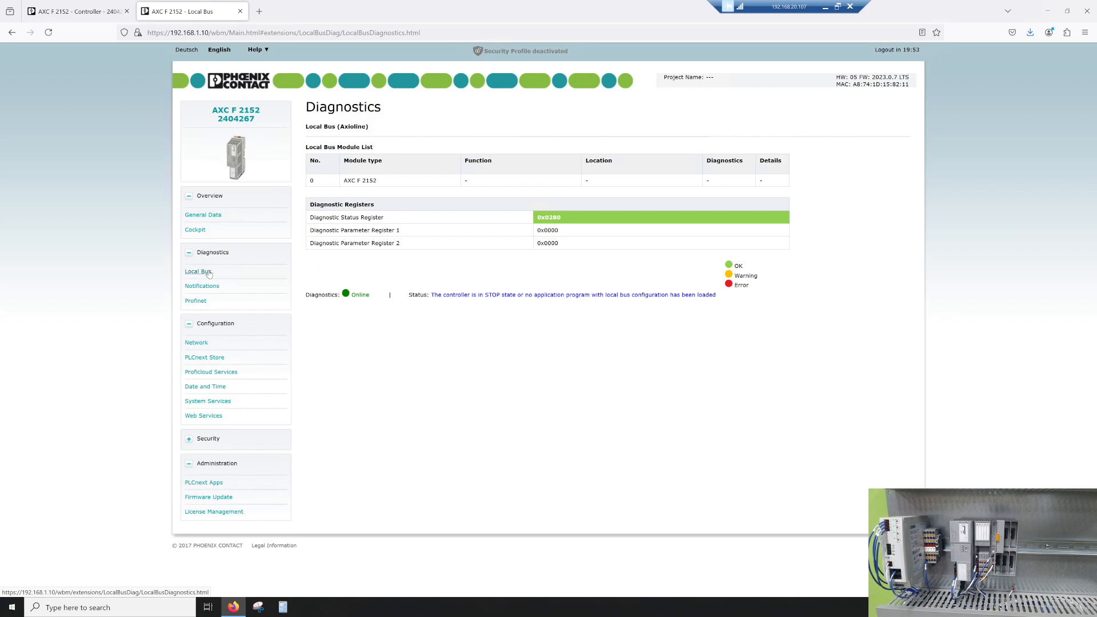
{"action": "mouse_move", "coordinate": [208, 287]}
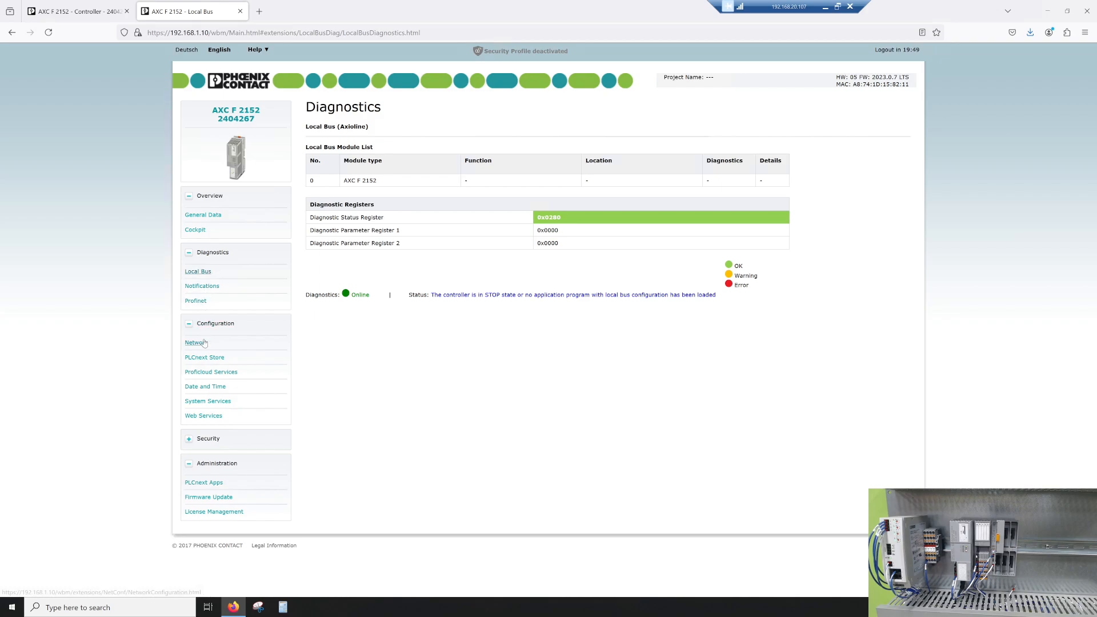
{"action": "left_click", "coordinate": [196, 343]}
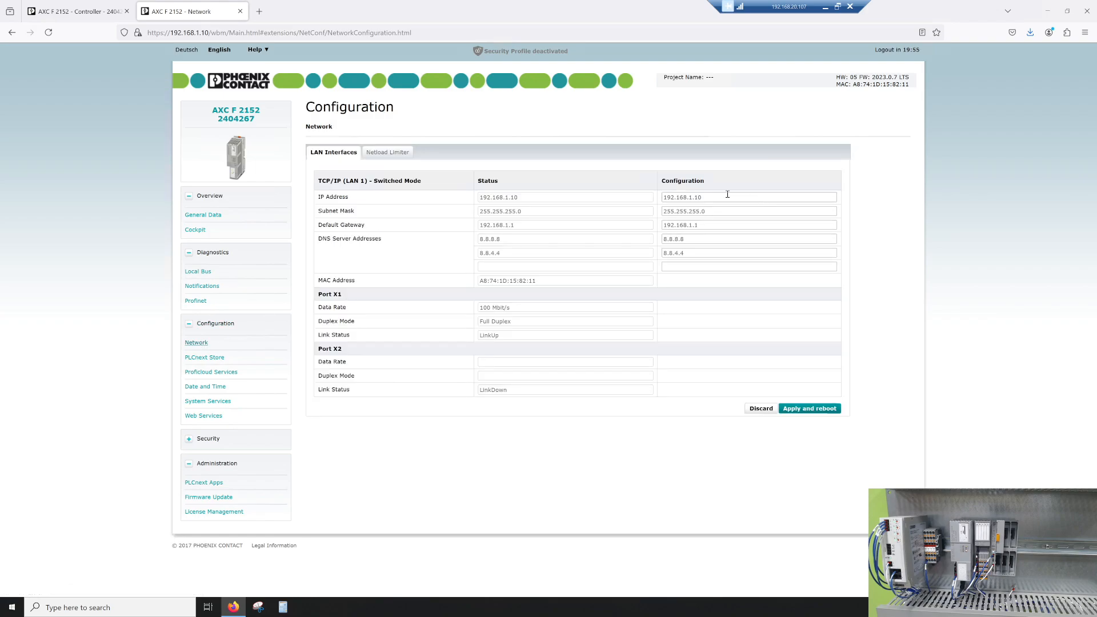
{"action": "mouse_move", "coordinate": [609, 195]}
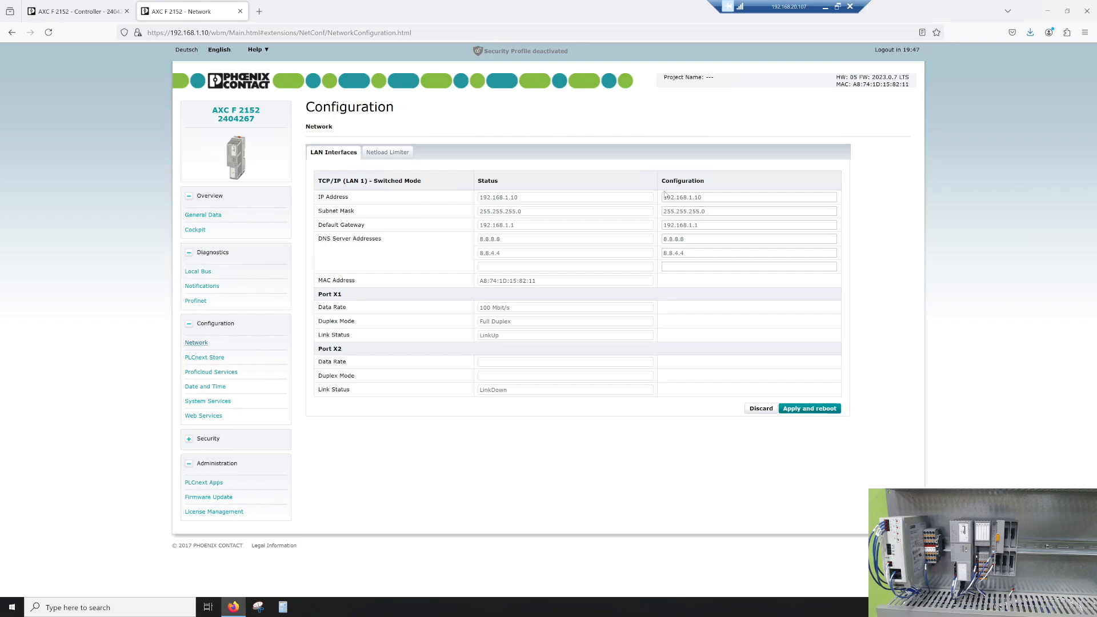
- Change the LAN 1 IP address to 192.168.4.20 and apply the settings with a reboot
{"action": "left_click", "coordinate": [706, 197]}
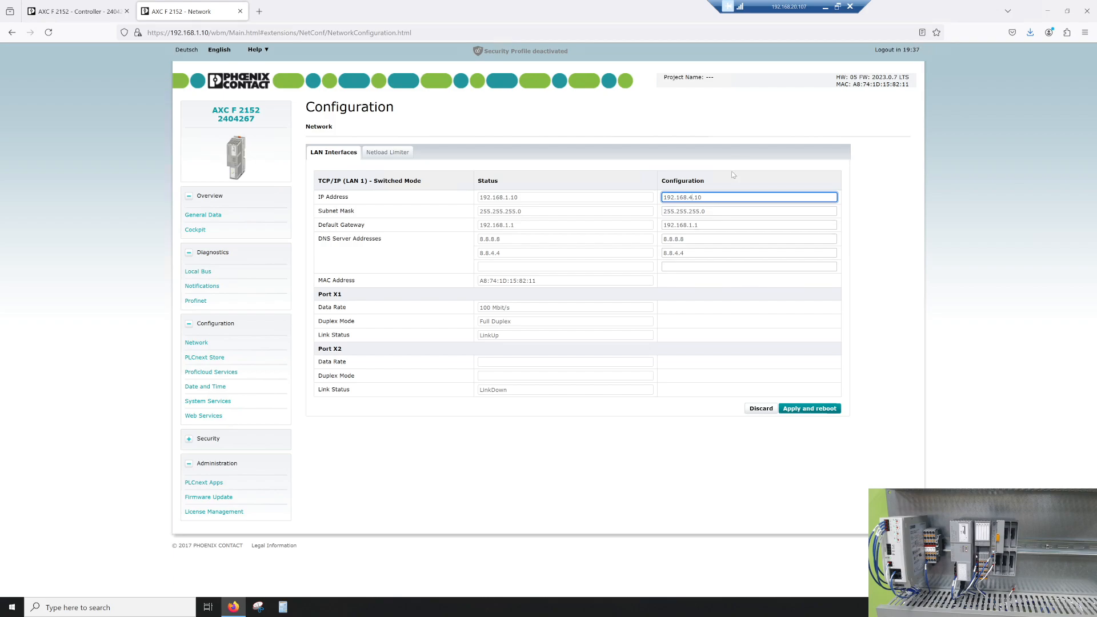
{"action": "key", "text": "BackSpace"}
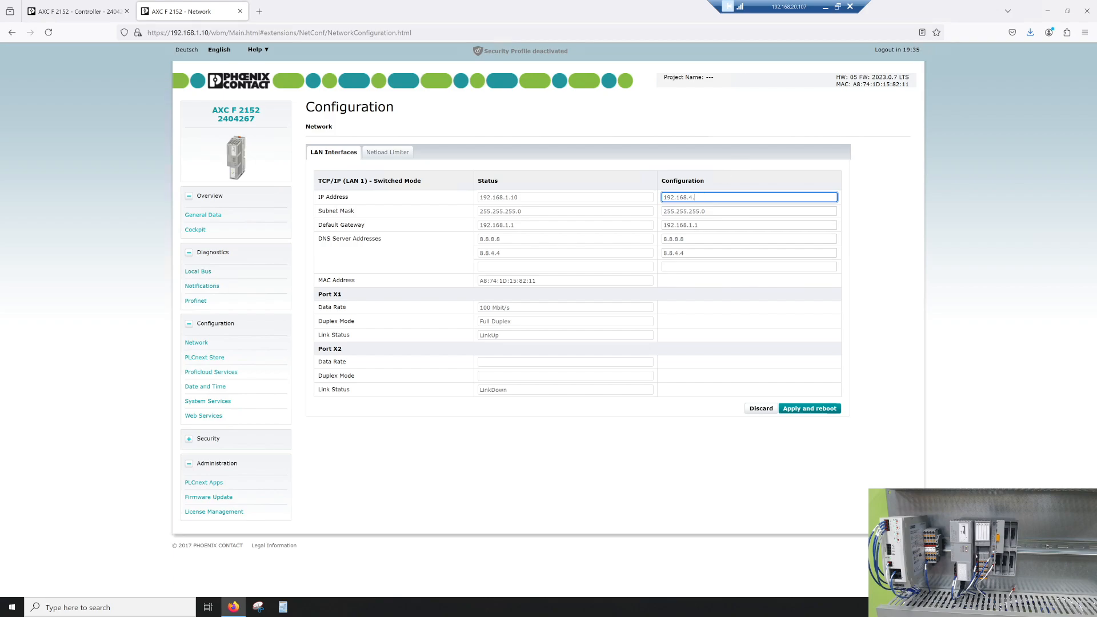
{"action": "type", "text": "20"}
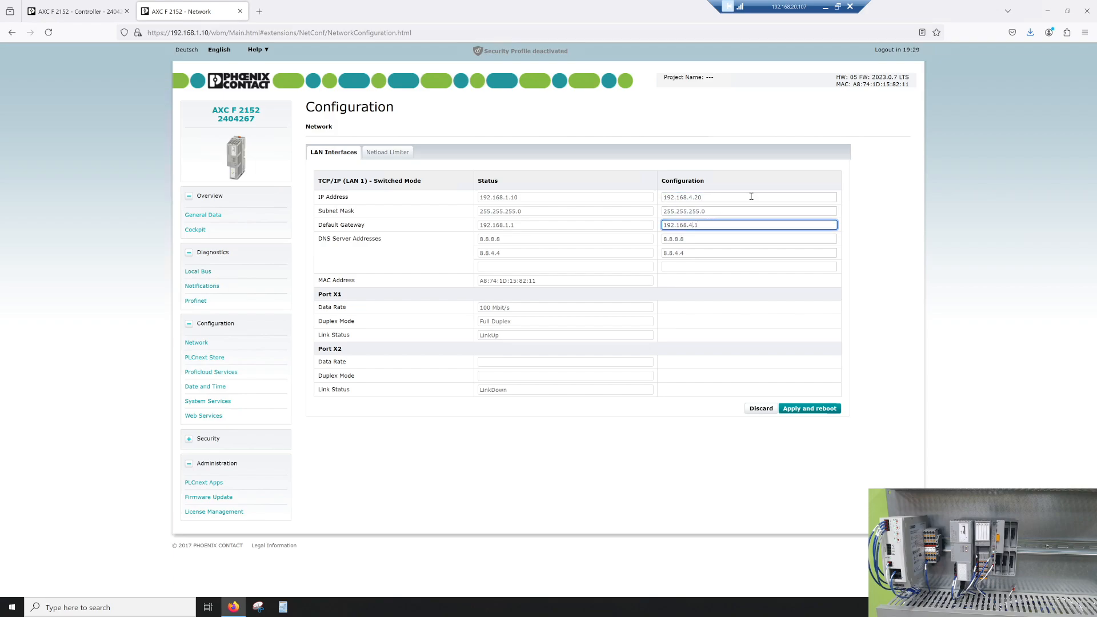
{"action": "mouse_move", "coordinate": [768, 206]}
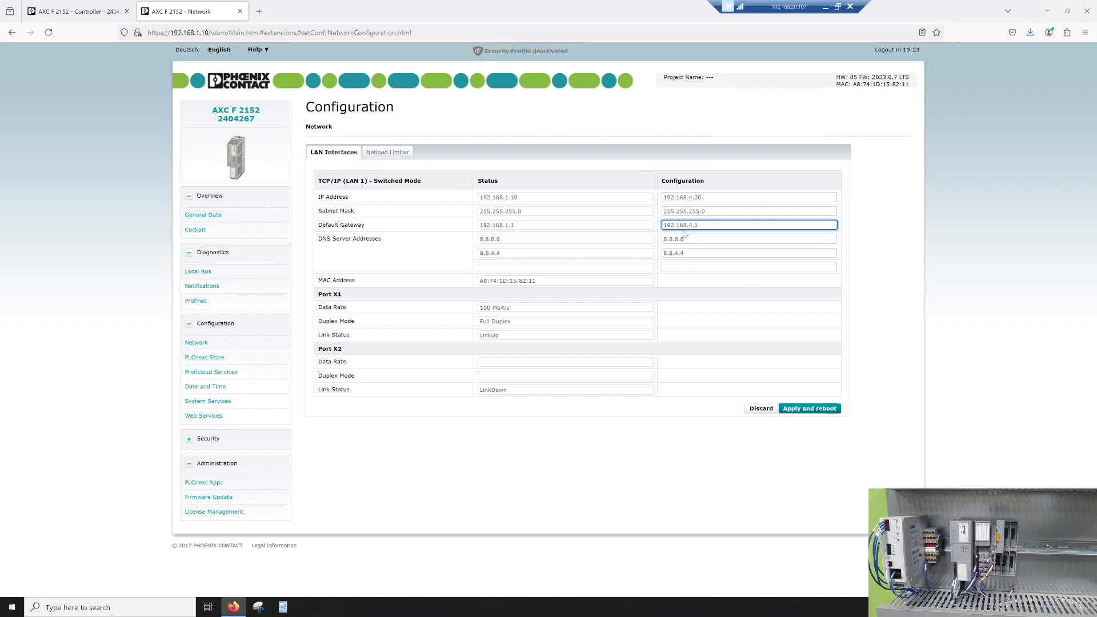
{"action": "mouse_move", "coordinate": [731, 199]}
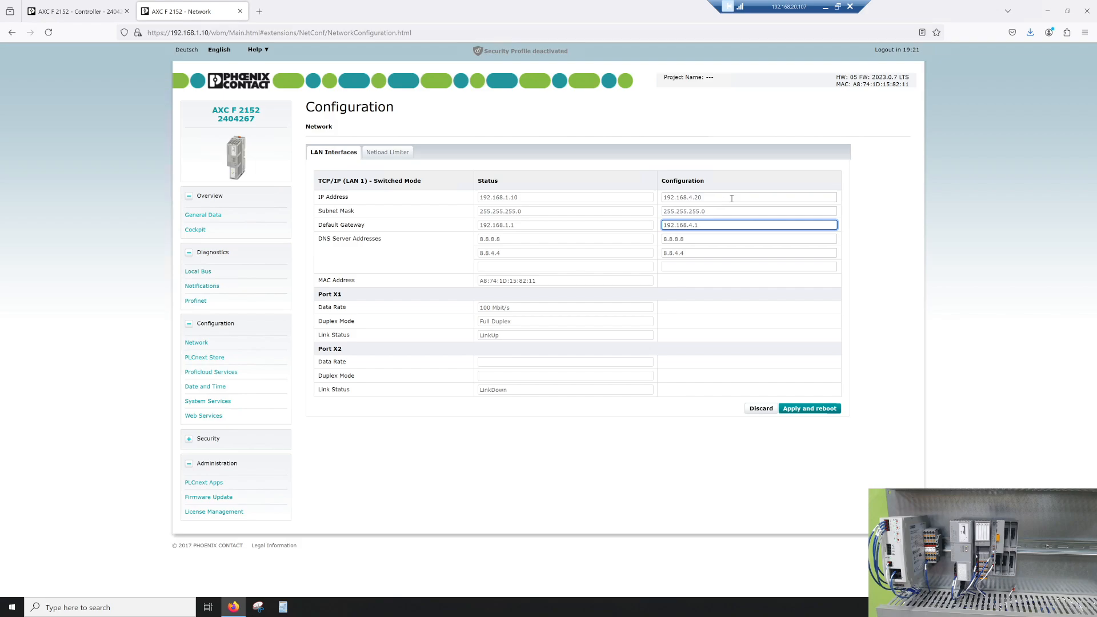
{"action": "left_click", "coordinate": [809, 408]}
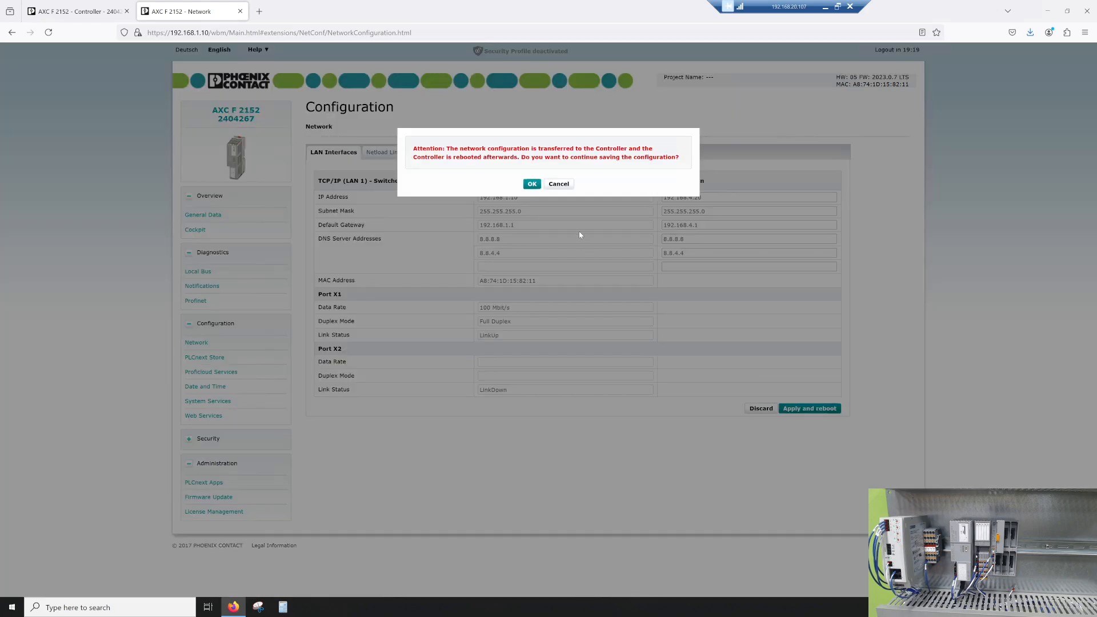
- Confirm the save so the controller reboots and comes back at 192.168.4.20
{"action": "left_click", "coordinate": [531, 183]}
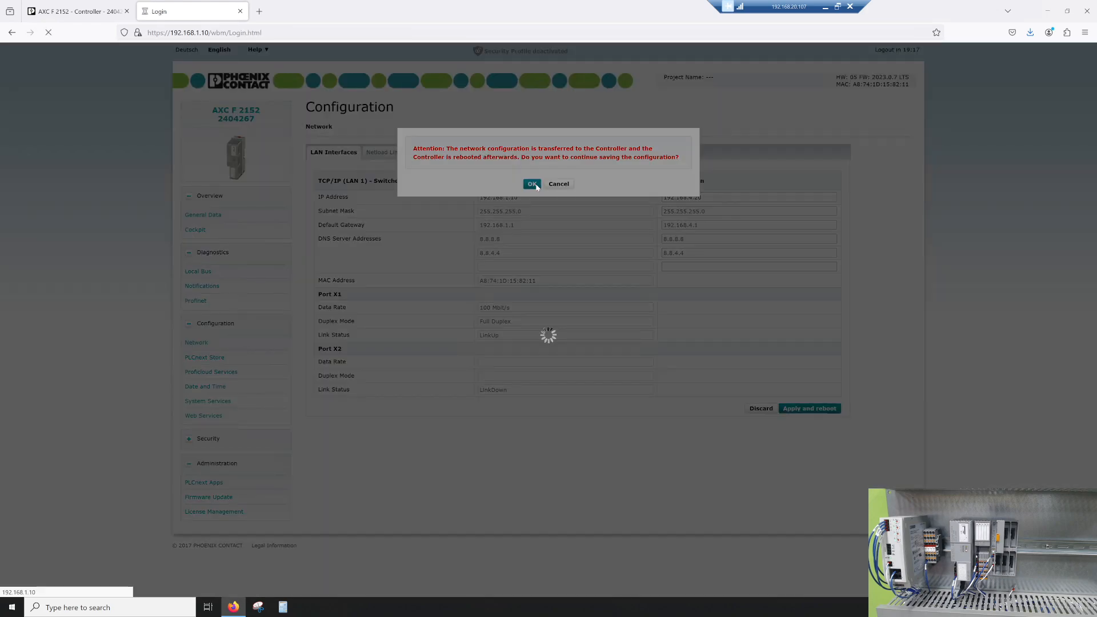
{"action": "left_click", "coordinate": [531, 184]}
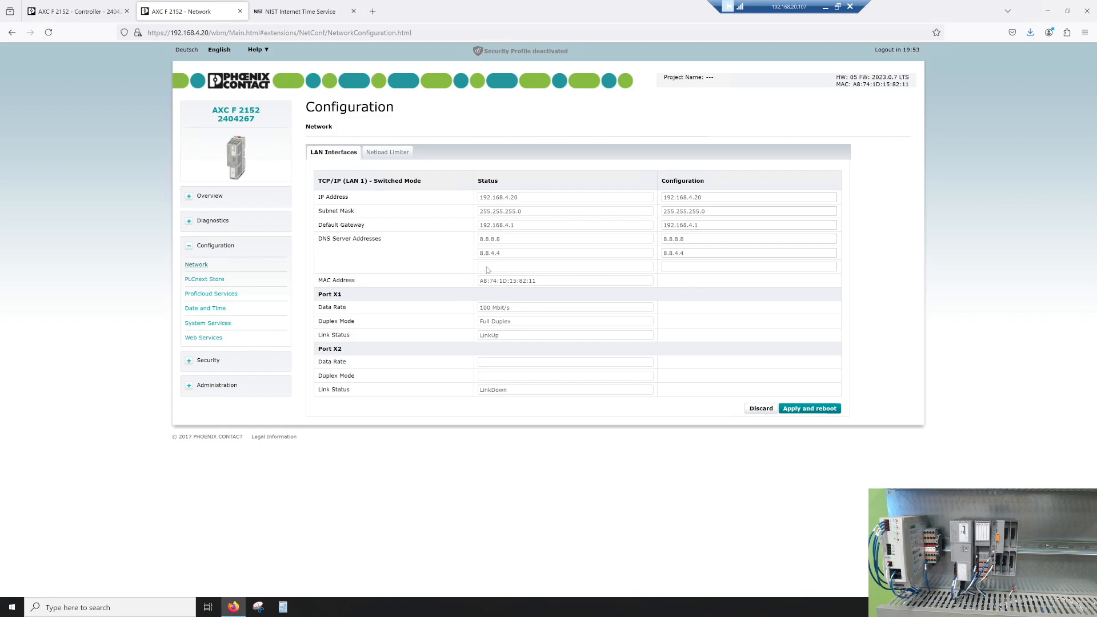
{"action": "mouse_move", "coordinate": [506, 190]}
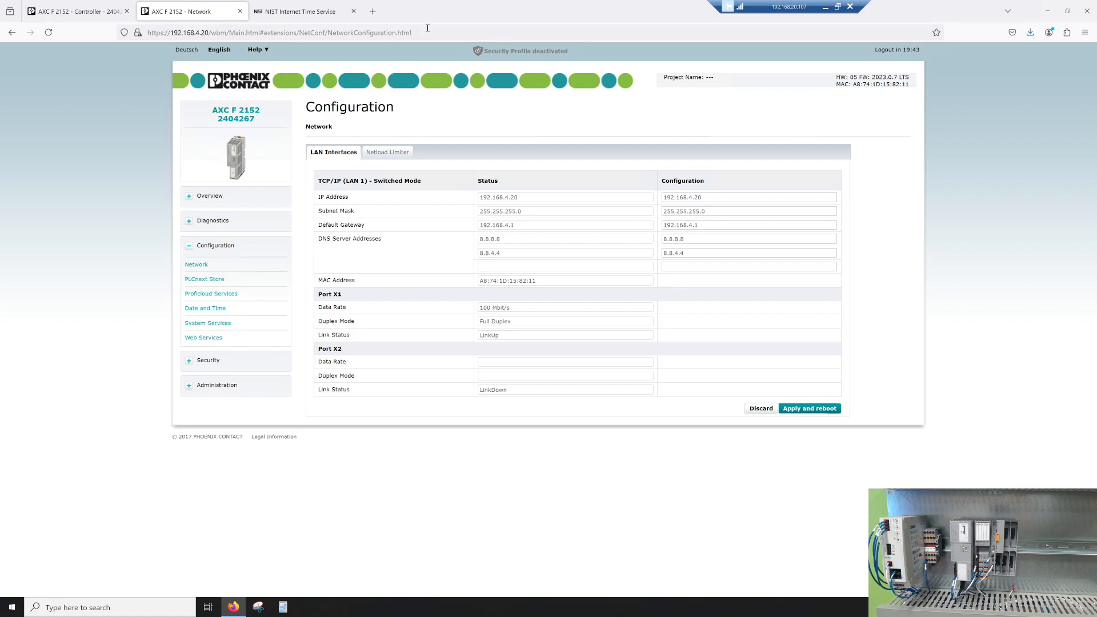
{"action": "mouse_move", "coordinate": [204, 279]}
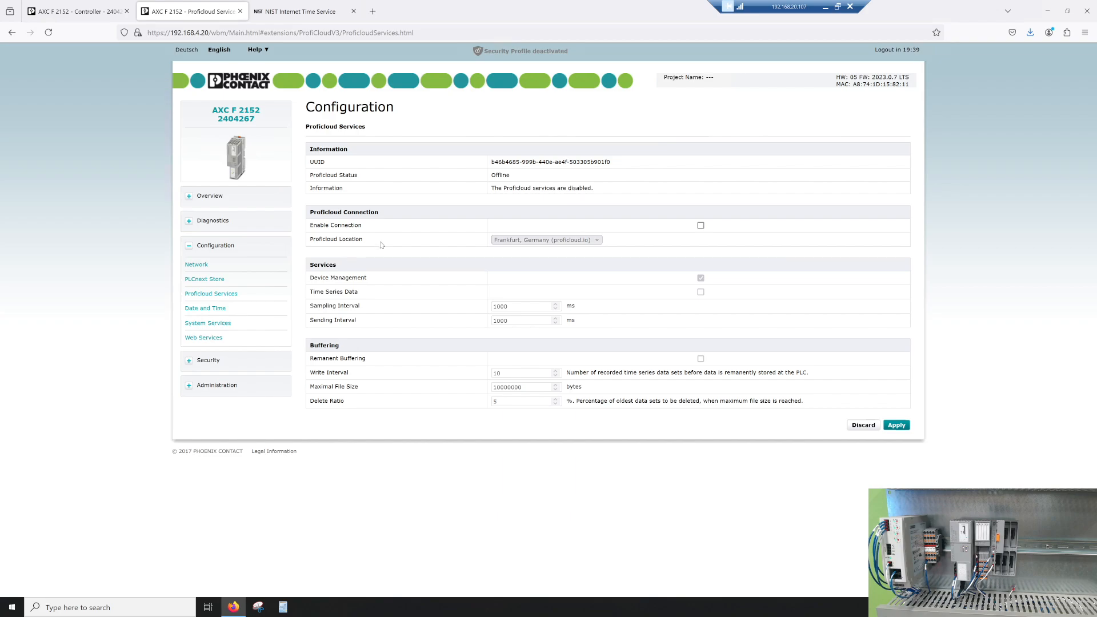
{"action": "mouse_move", "coordinate": [205, 308]}
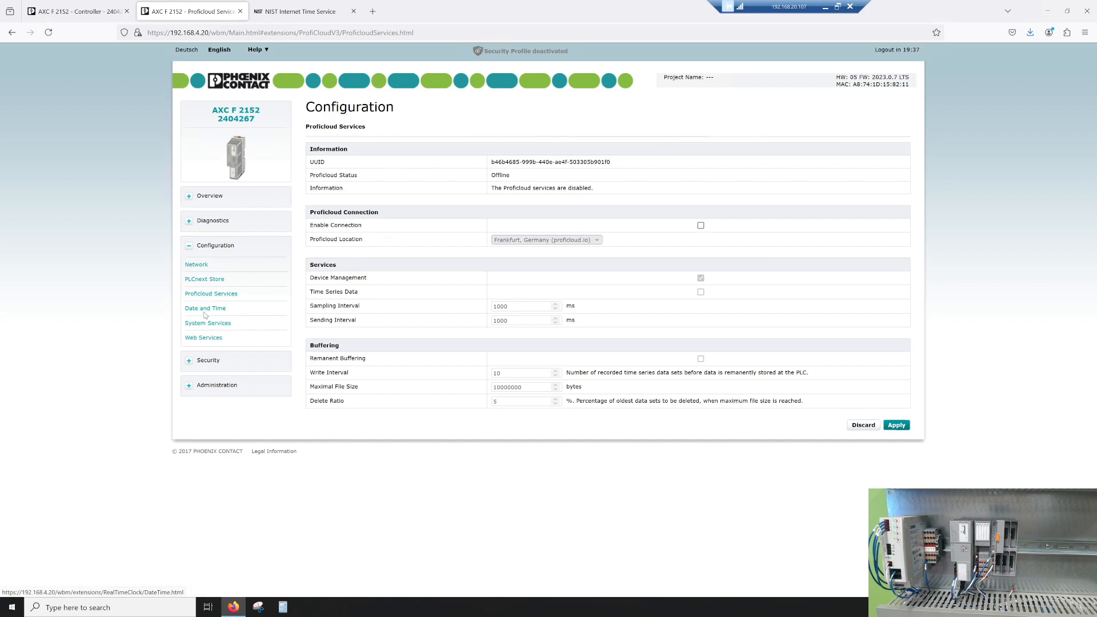
- Edit NTP server entry 1 on the Date and Time page and switch its status to Active
{"action": "left_click", "coordinate": [204, 307]}
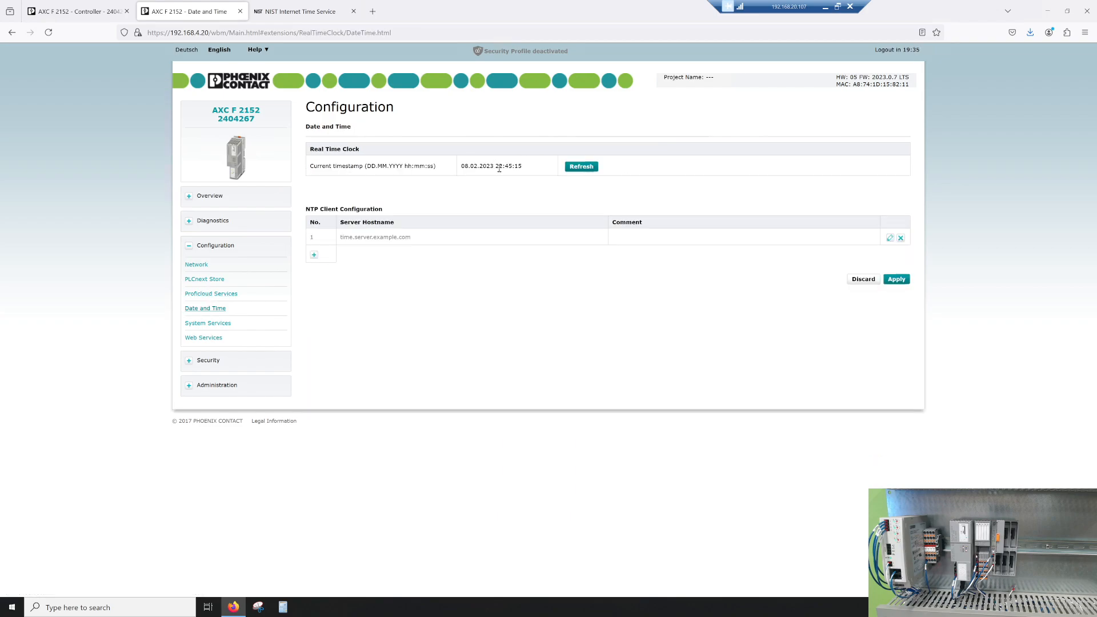
{"action": "mouse_move", "coordinate": [889, 238]}
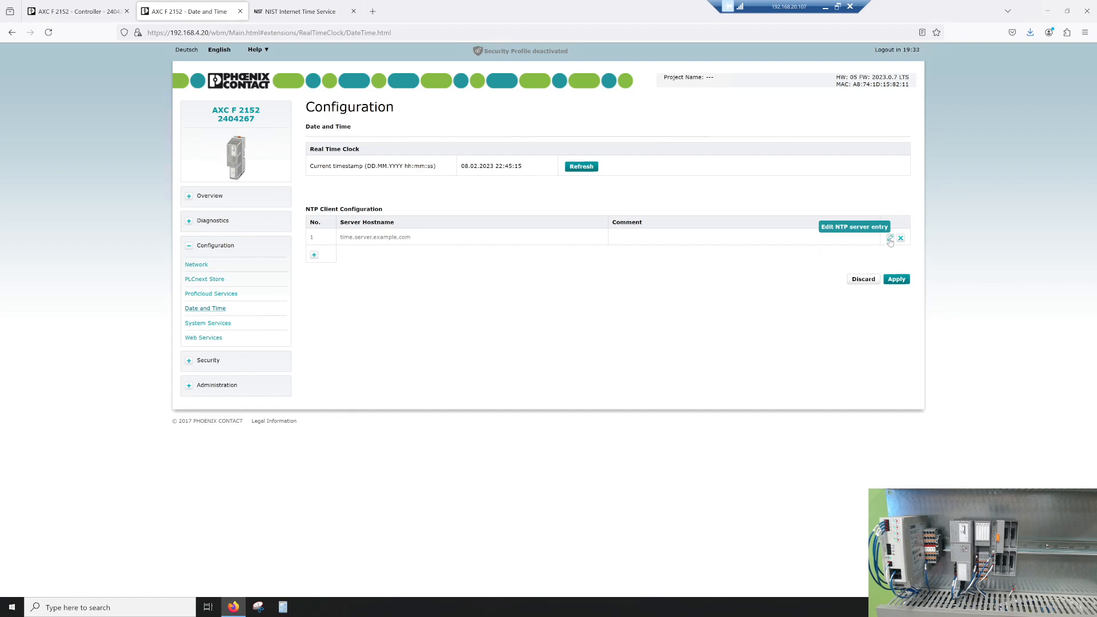
{"action": "left_click", "coordinate": [890, 238]}
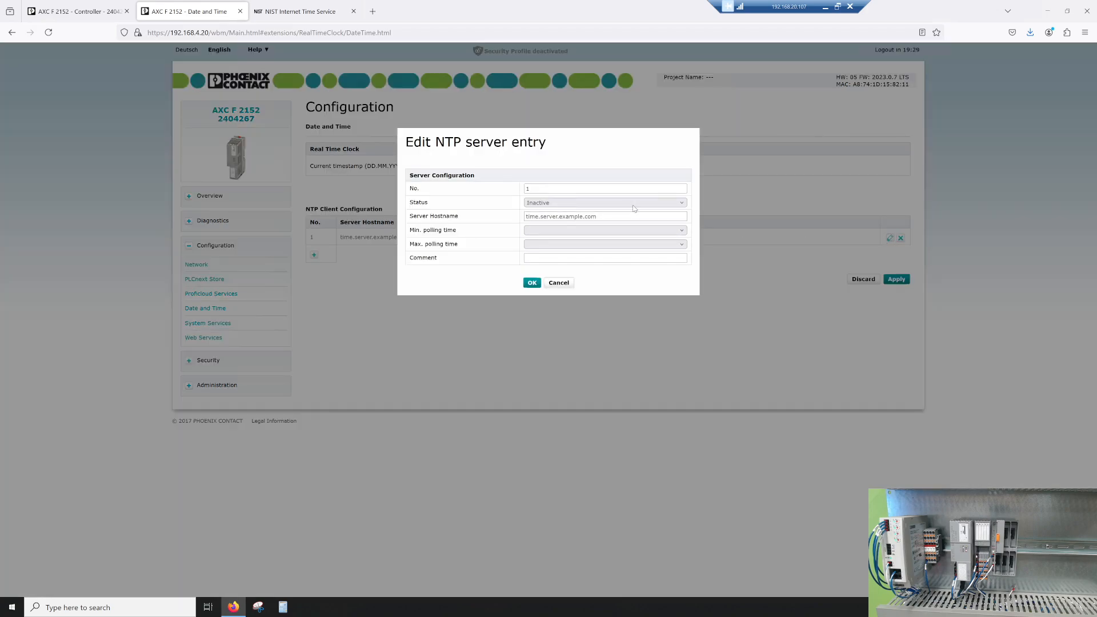
{"action": "left_click", "coordinate": [603, 202]}
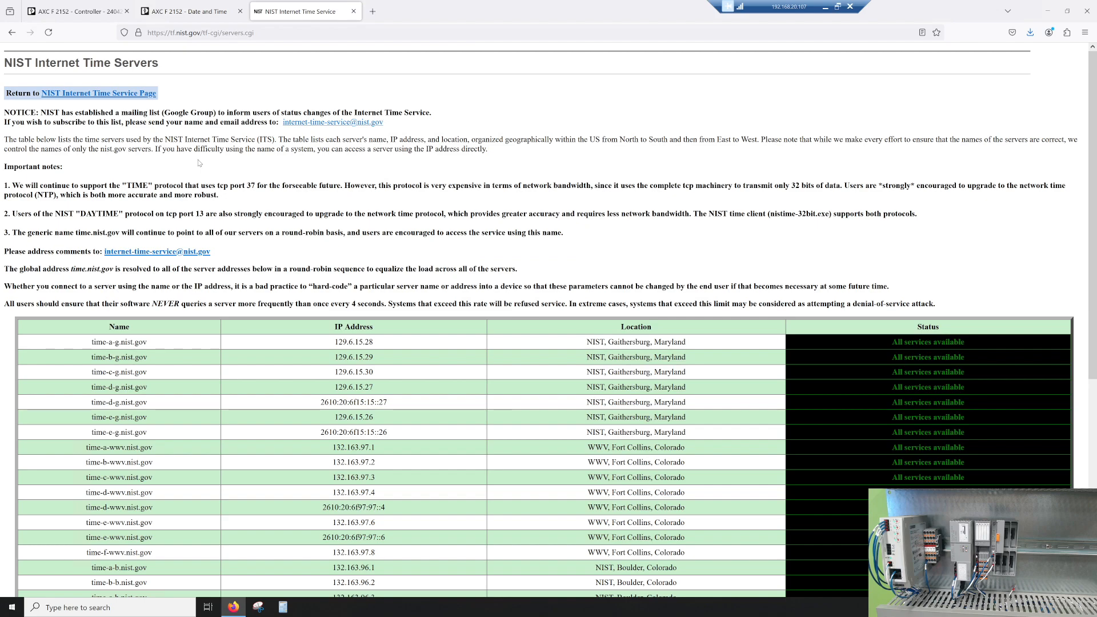
{"action": "mouse_move", "coordinate": [138, 326]}
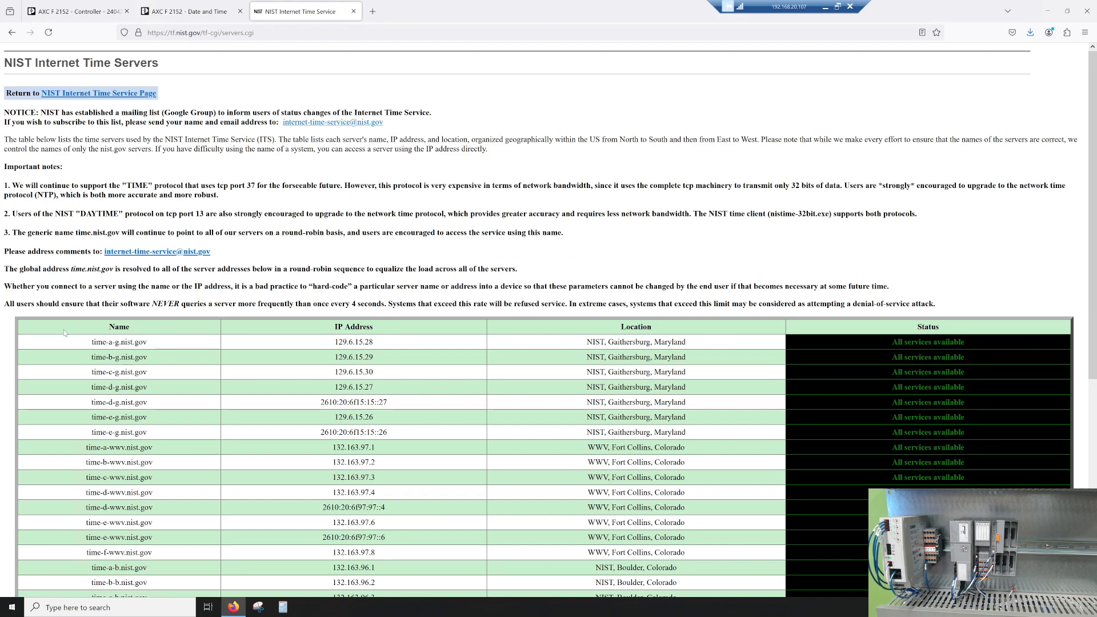
- Select the time-a-g.nist.gov hostname from NIST's table and return to the controller's Date and Time page
{"action": "double_click", "coordinate": [118, 342]}
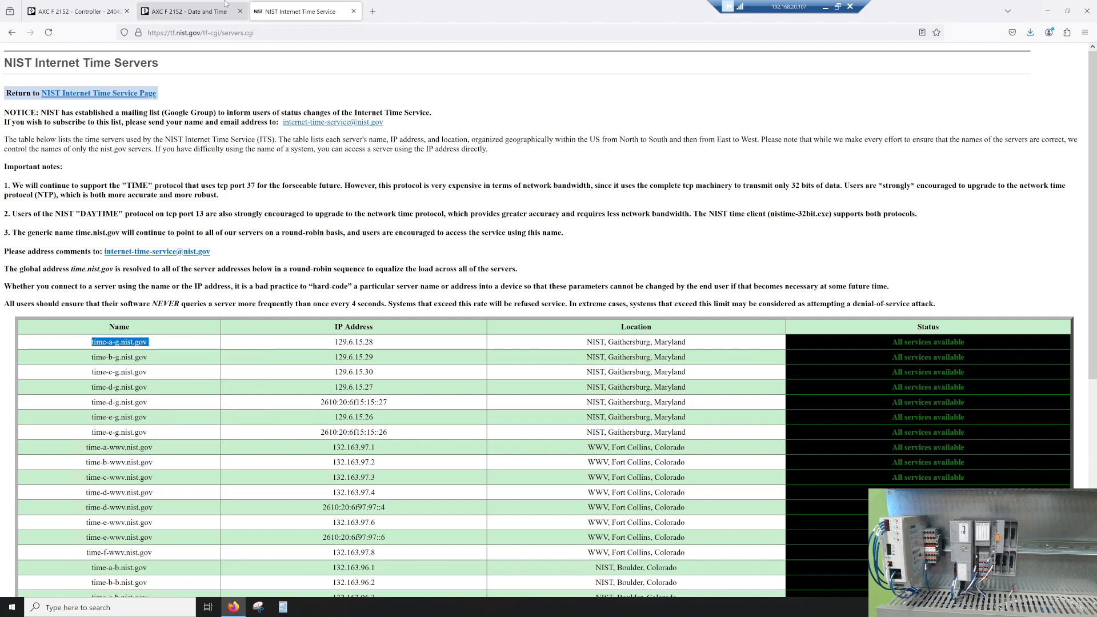
{"action": "left_click", "coordinate": [185, 12]}
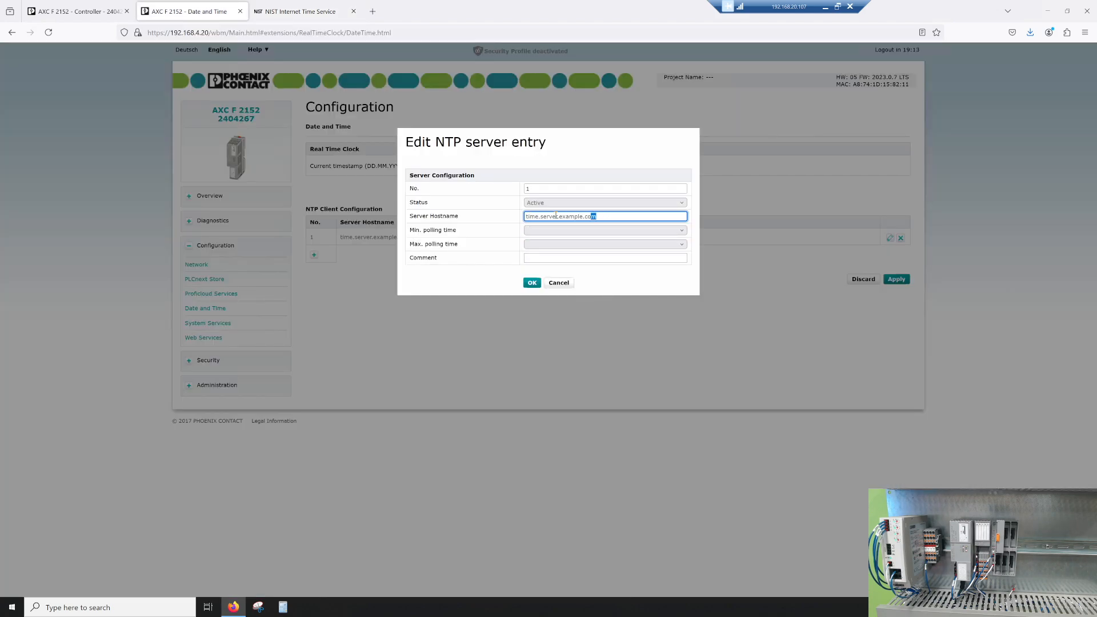
- Set NTP server time-a-g.nist.gov with min polling 9 h 6 min 8 s and max 36 h 24 min 32 s, and apply the daemon restart
{"action": "type", "text": "time-a-g.nist.gov"}
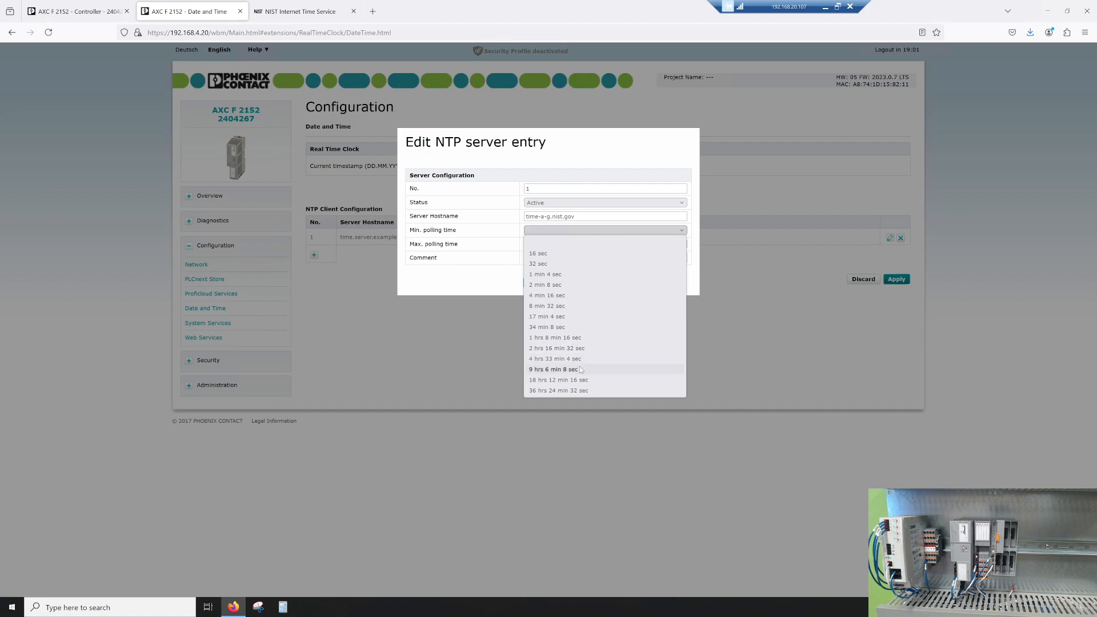
{"action": "left_click", "coordinate": [553, 369]}
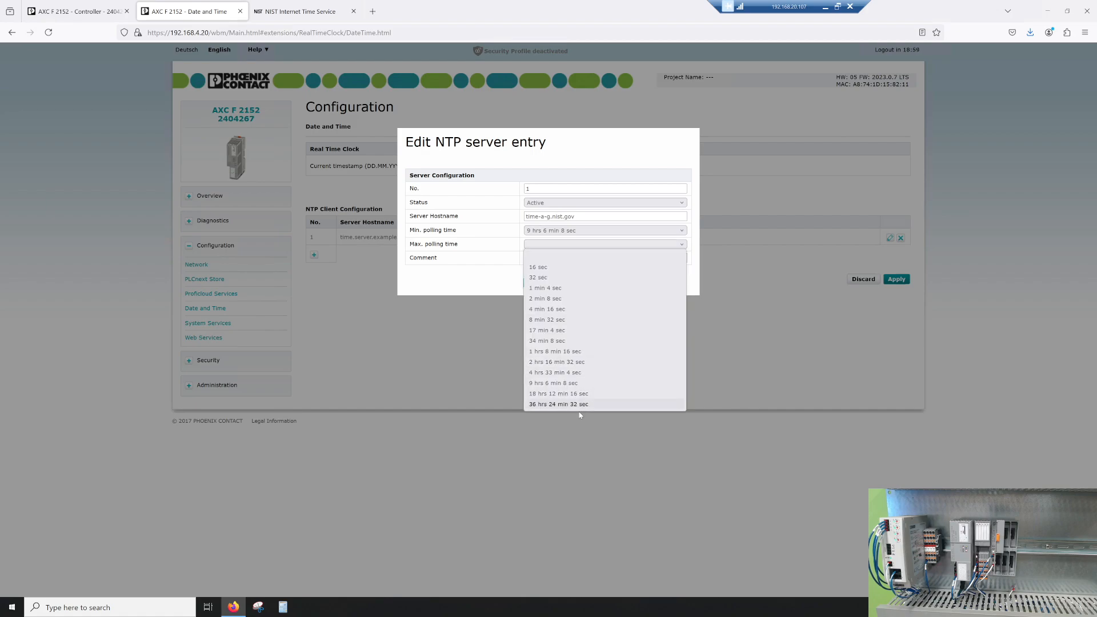
{"action": "left_click", "coordinate": [557, 403]}
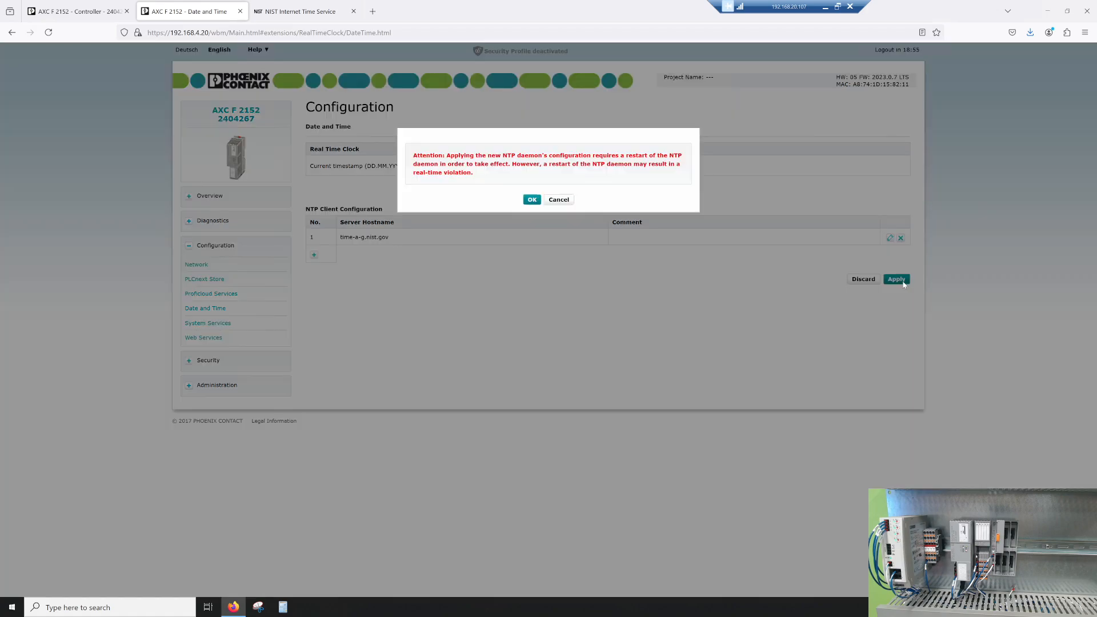
{"action": "left_click", "coordinate": [531, 199]}
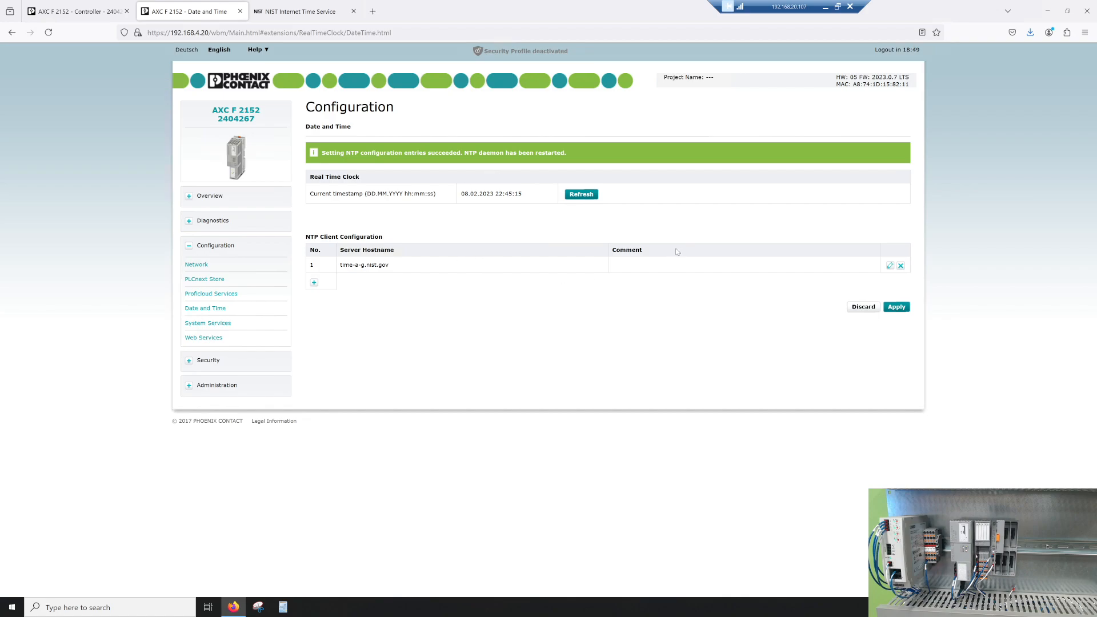
{"action": "mouse_move", "coordinate": [675, 253]}
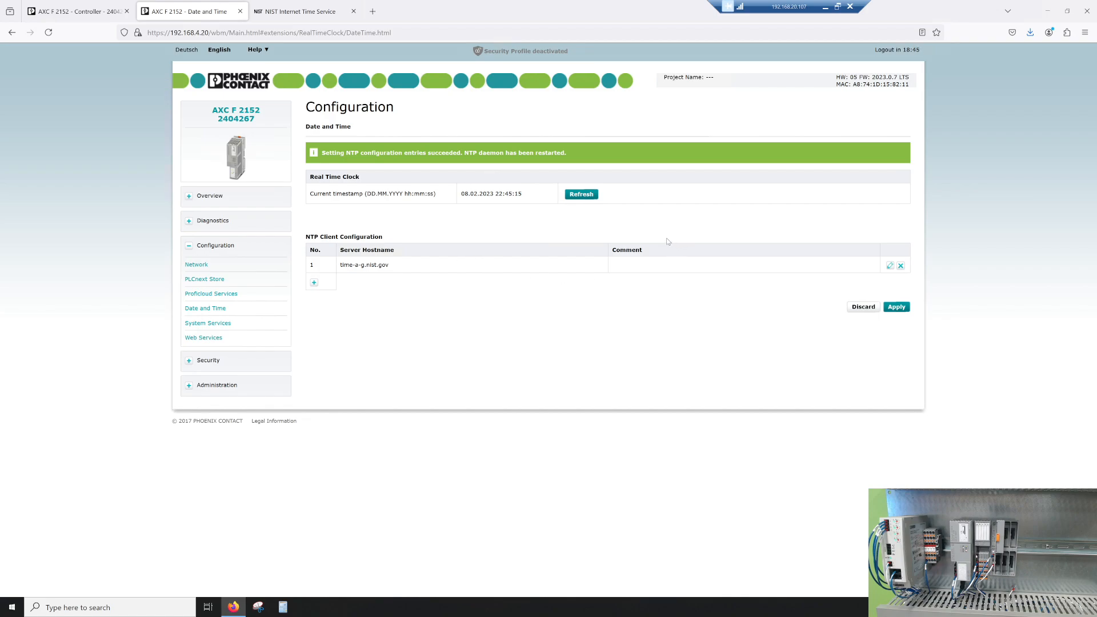
{"action": "mouse_move", "coordinate": [374, 280]}
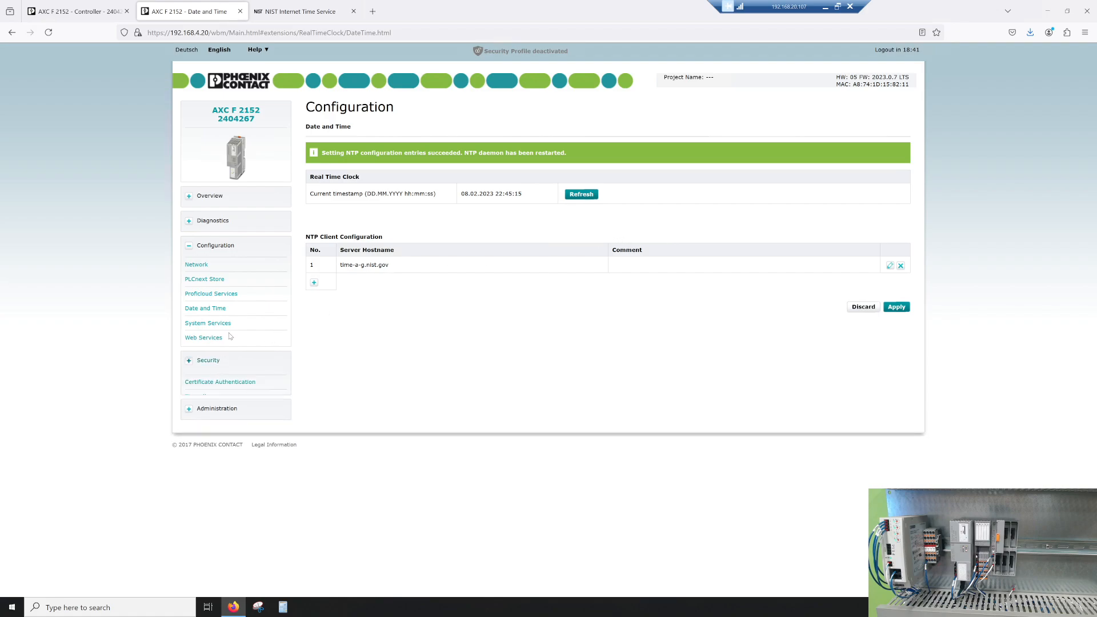
- Reach Security > User Authentication and start setting the admin user's password
{"action": "left_click", "coordinate": [208, 360]}
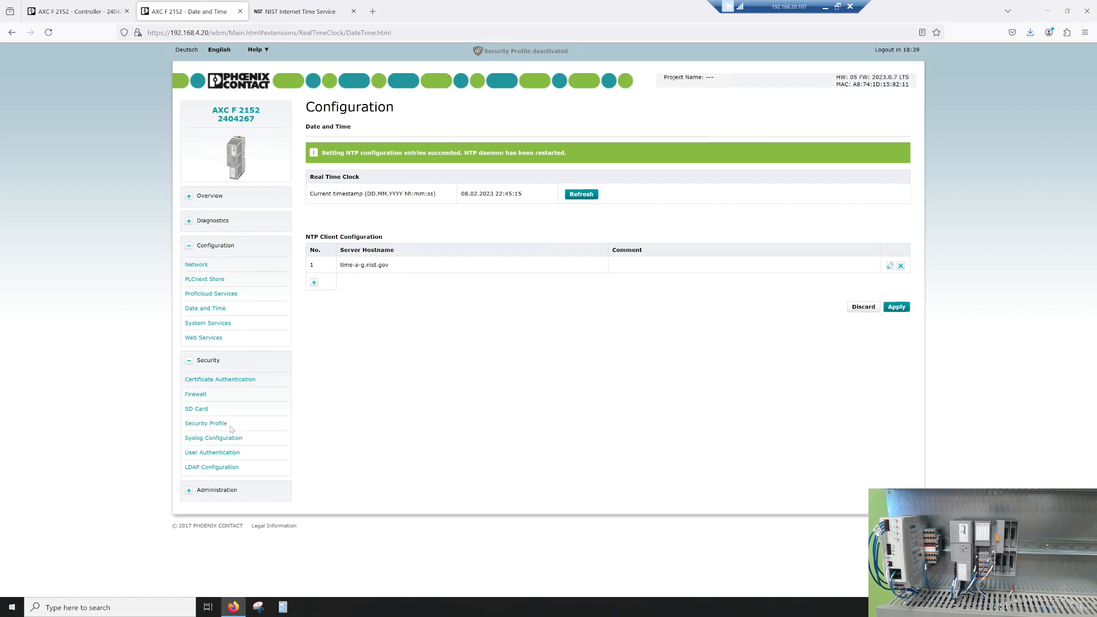
{"action": "left_click", "coordinate": [212, 453]}
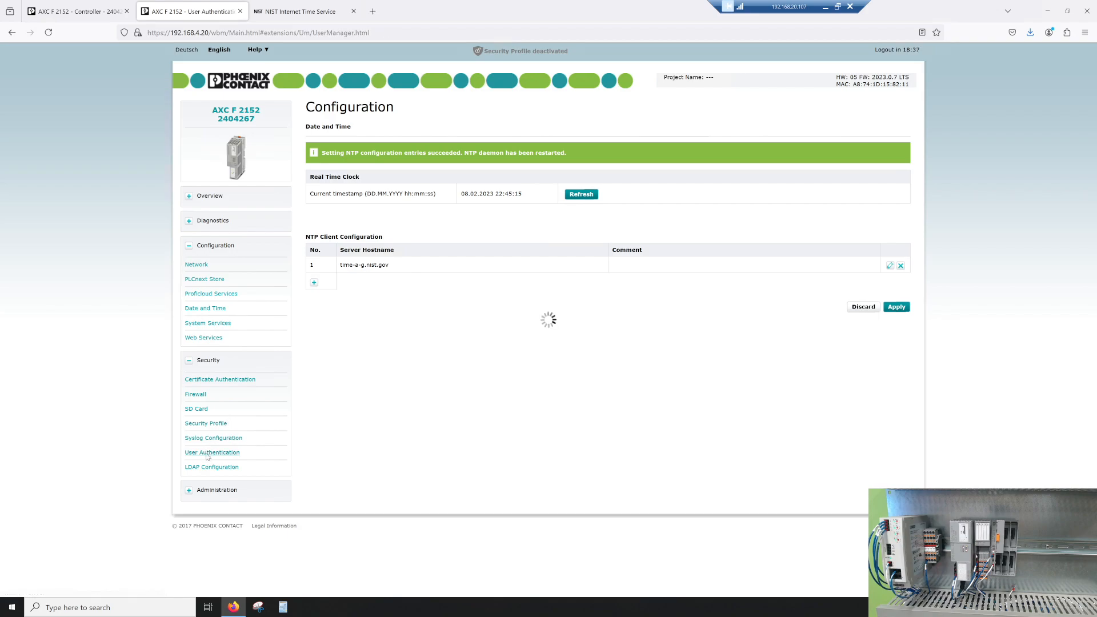
{"action": "left_click", "coordinate": [212, 453]}
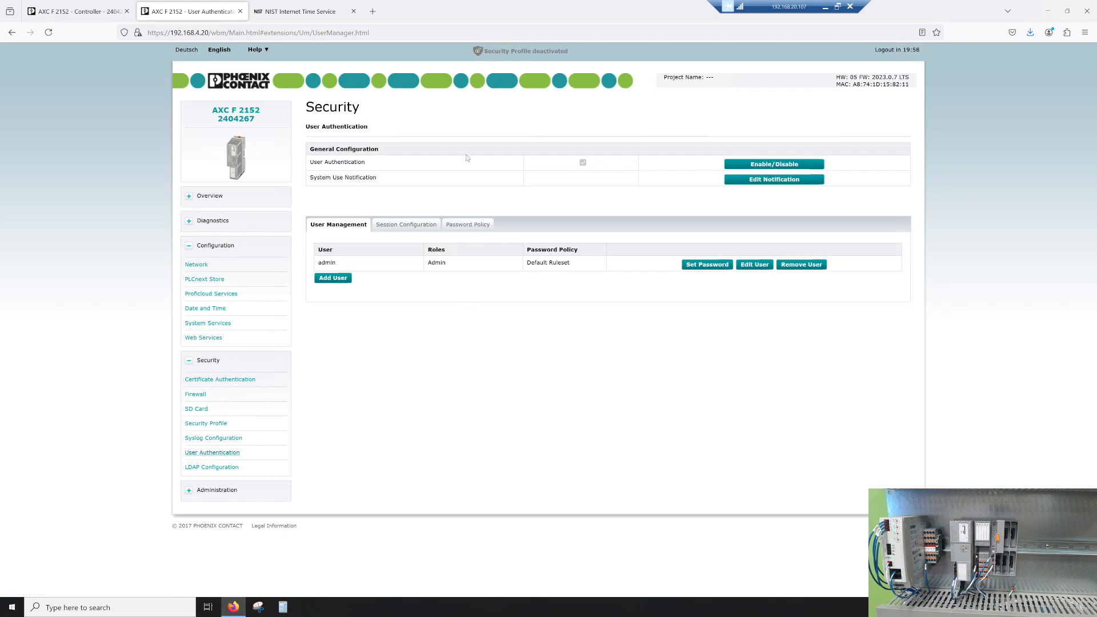
{"action": "mouse_move", "coordinate": [457, 198]}
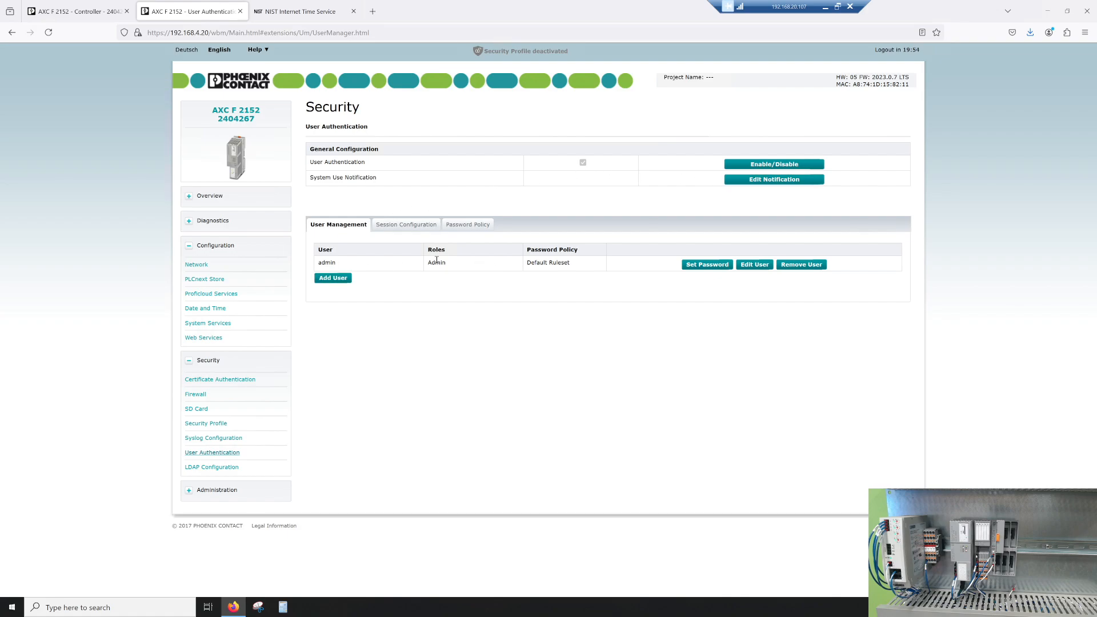
{"action": "left_click", "coordinate": [706, 264]}
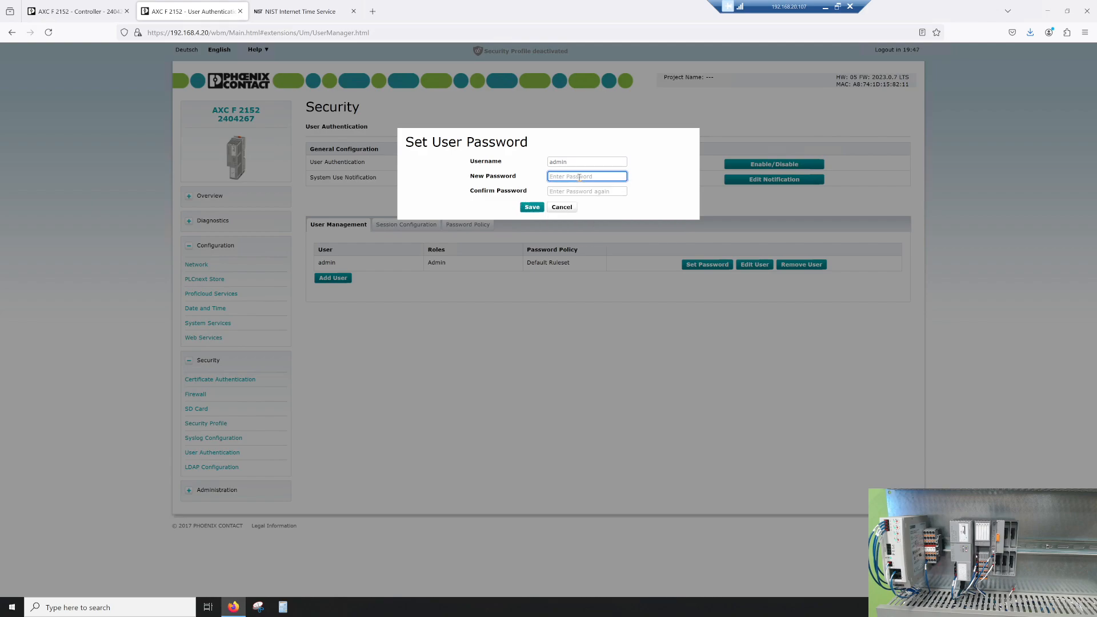
- Save the new admin password and decline storing it in the browser
{"action": "type", "text": "password"}
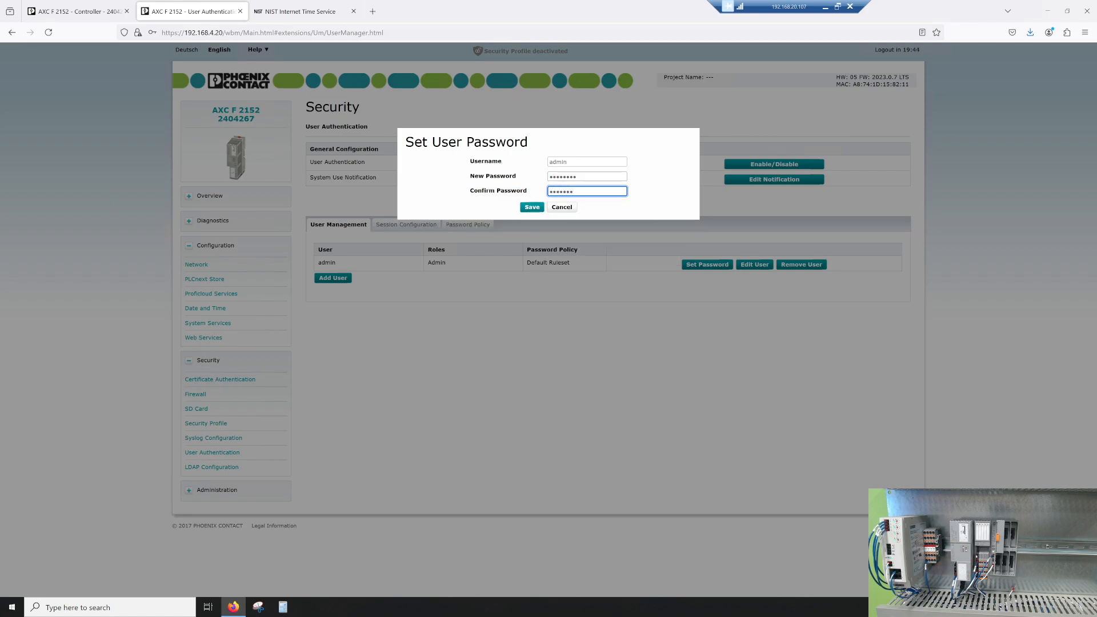
{"action": "left_click", "coordinate": [531, 207]}
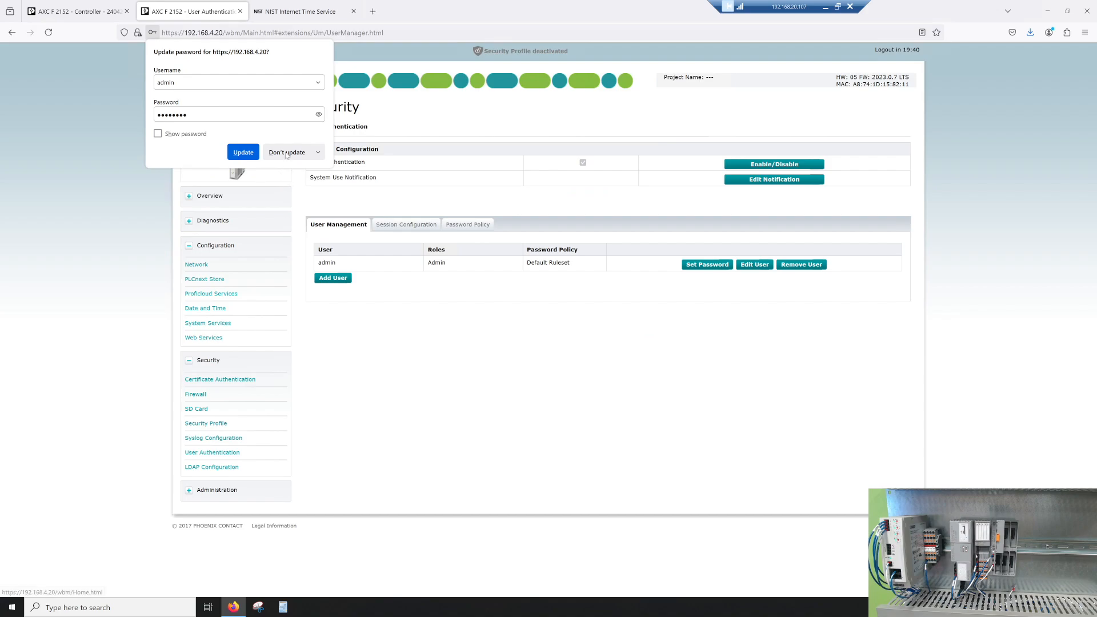
{"action": "left_click", "coordinate": [285, 152]}
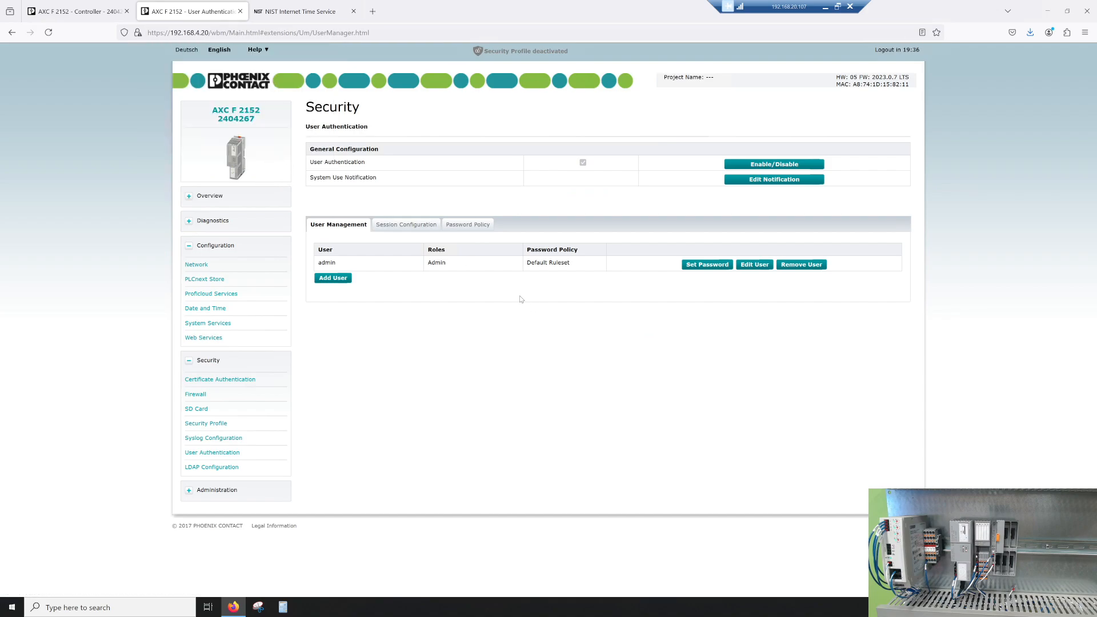
{"action": "mouse_move", "coordinate": [522, 297]}
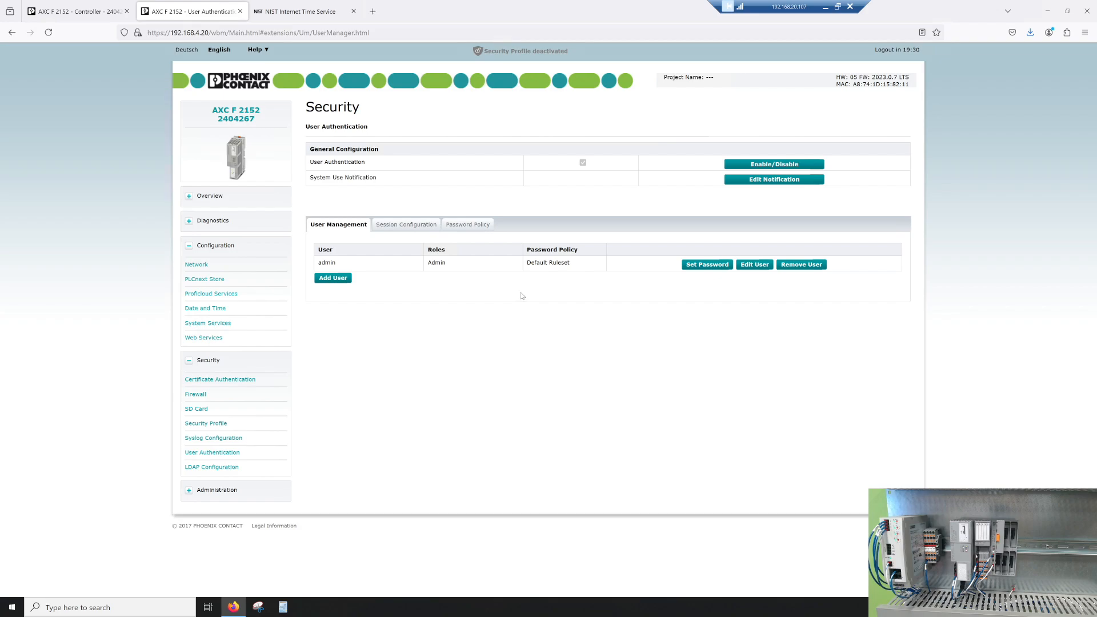
{"action": "mouse_move", "coordinate": [530, 288]}
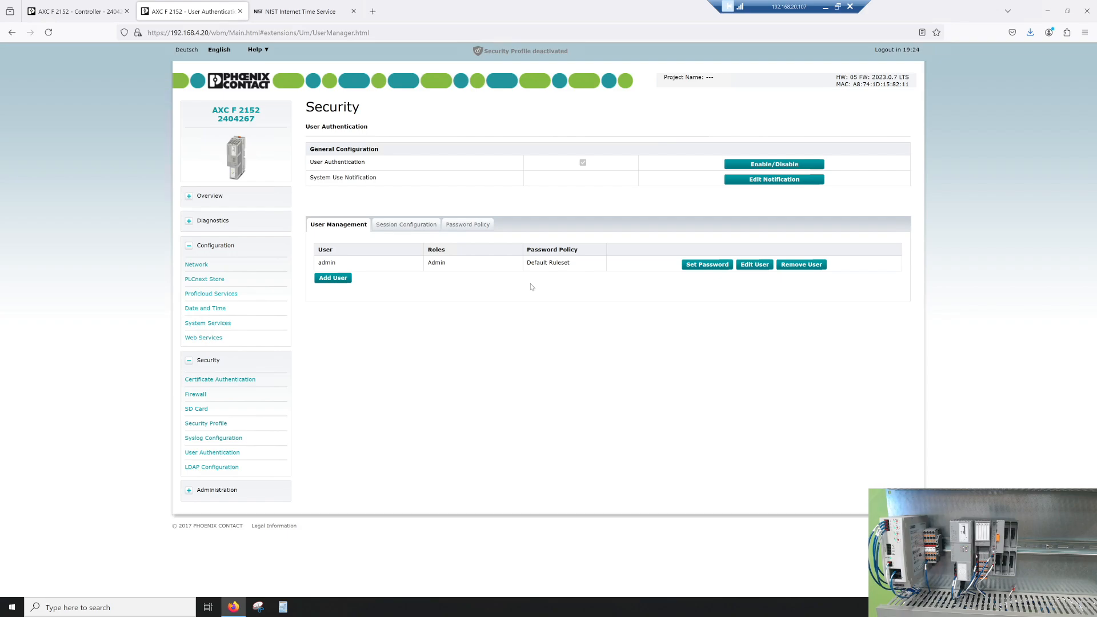
{"action": "left_click", "coordinate": [332, 278]}
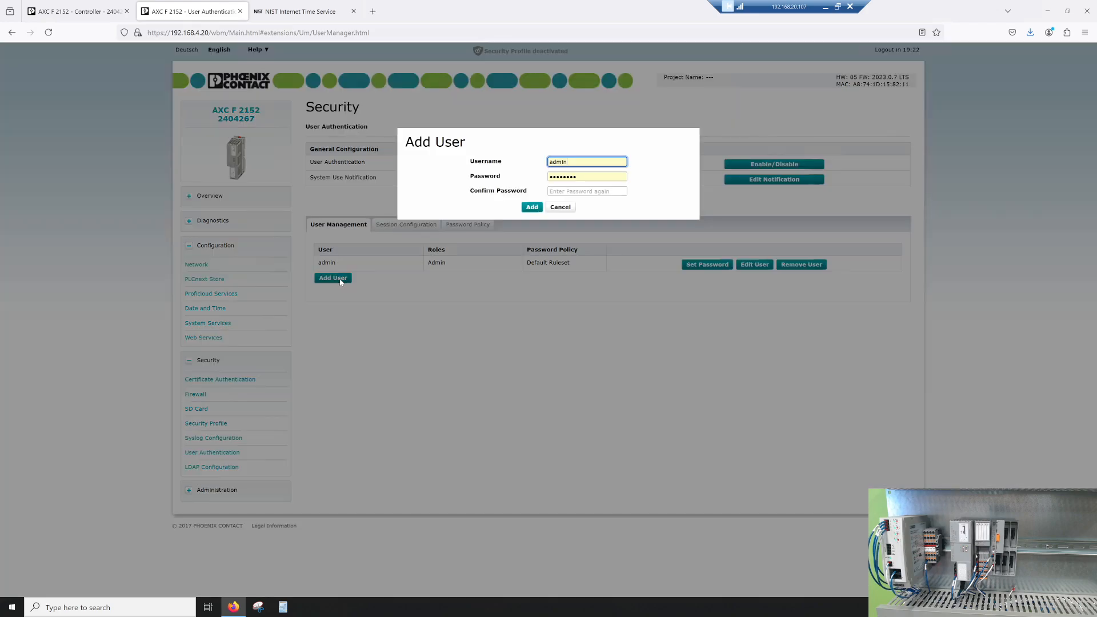
{"action": "left_click", "coordinate": [559, 206]}
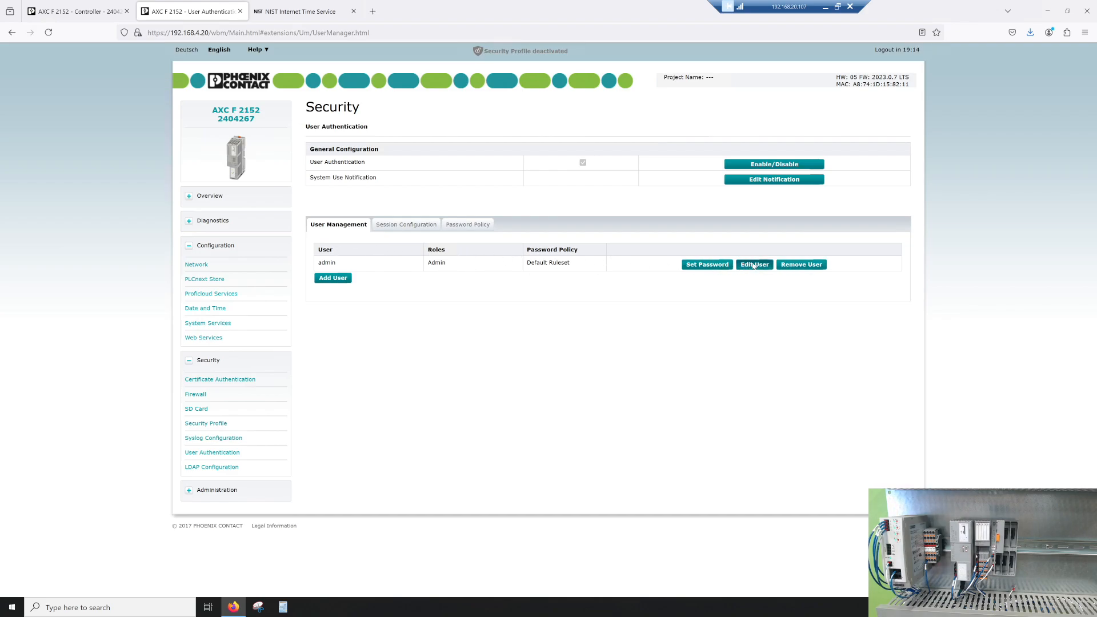
{"action": "left_click", "coordinate": [752, 264]}
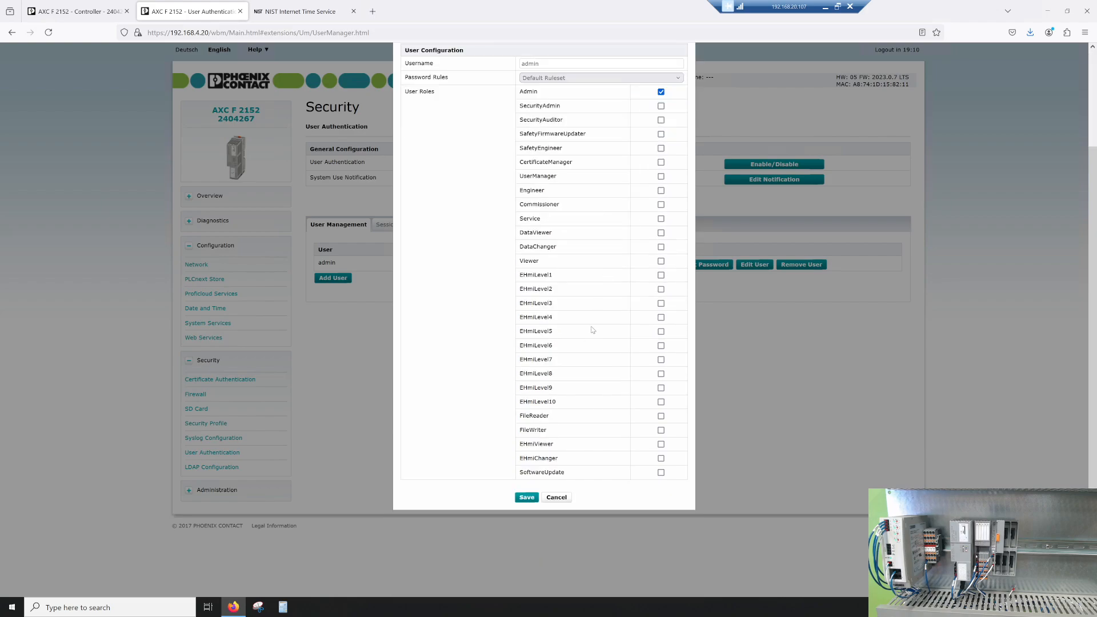
{"action": "mouse_move", "coordinate": [596, 400]}
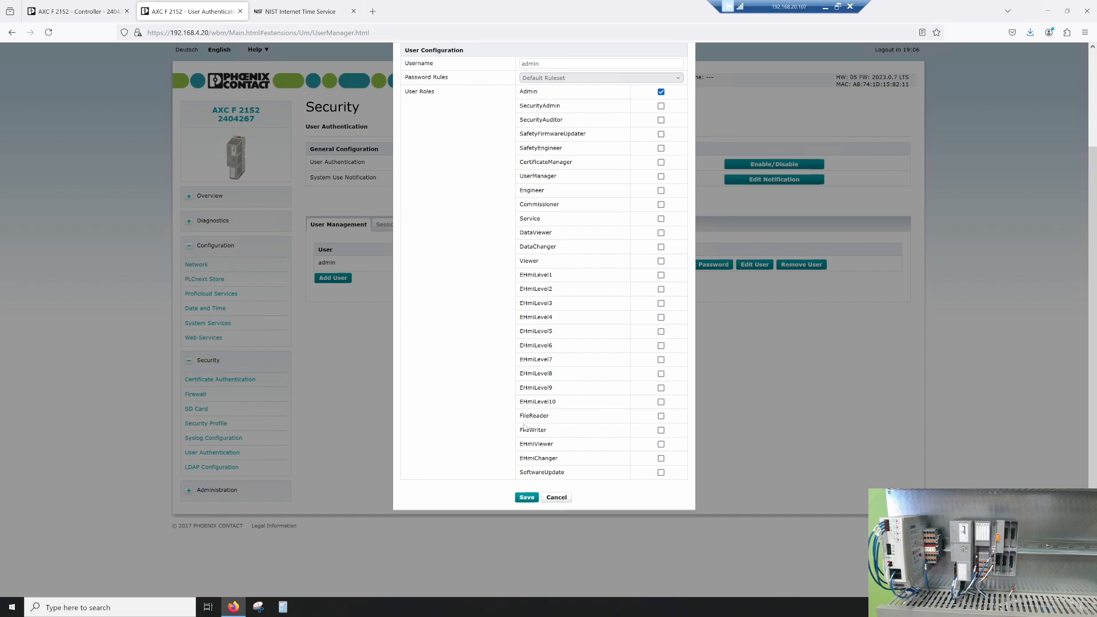
{"action": "mouse_move", "coordinate": [617, 434]}
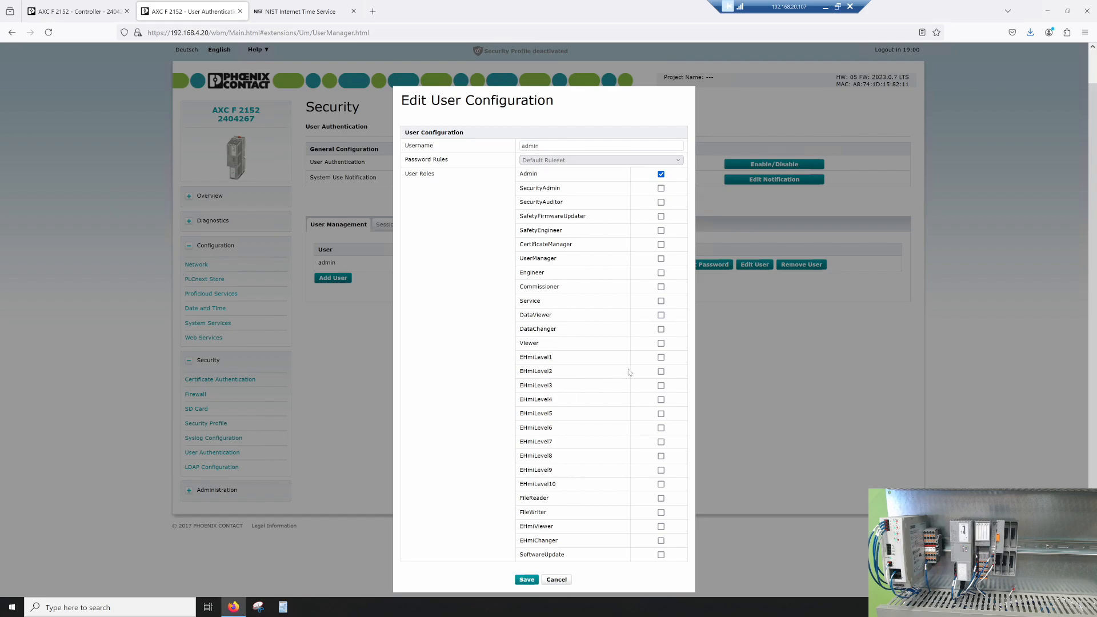
{"action": "mouse_move", "coordinate": [568, 553]}
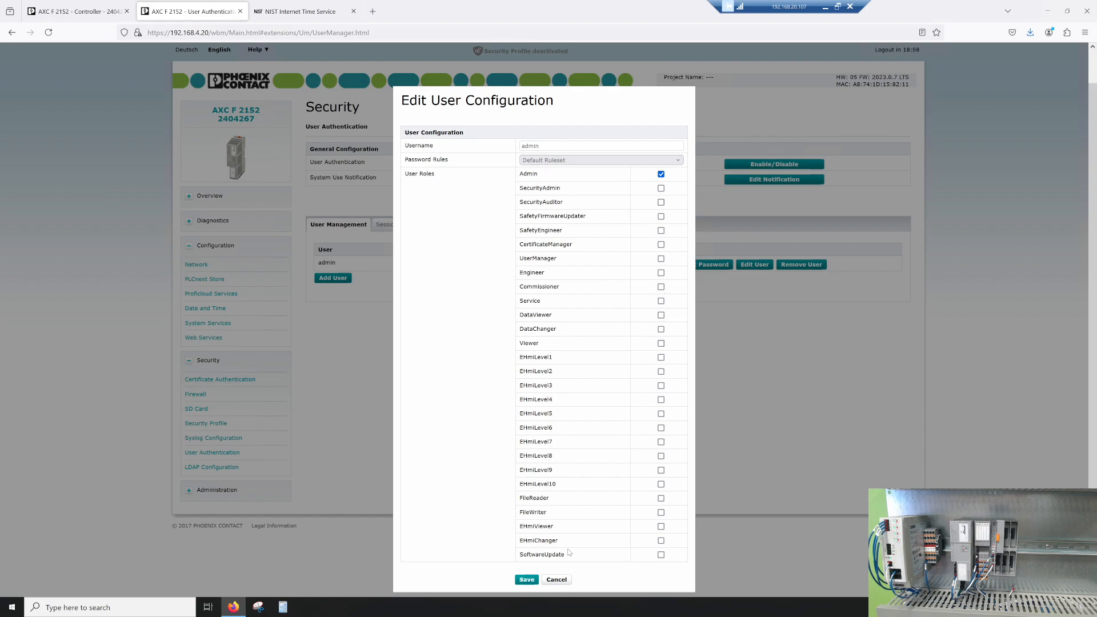
{"action": "left_click", "coordinate": [555, 579]}
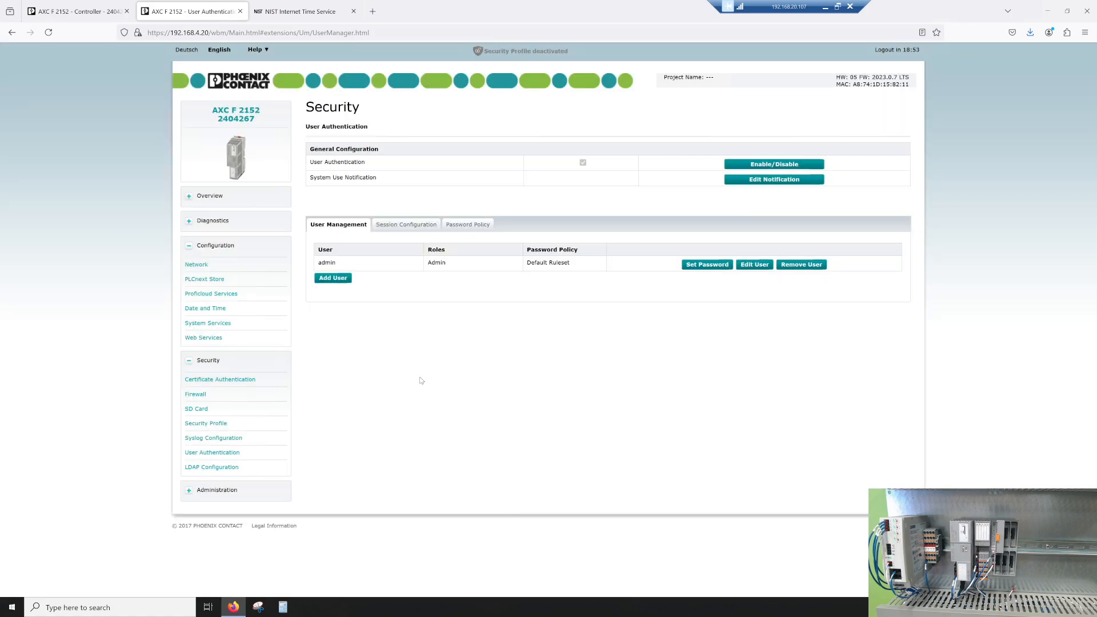
{"action": "mouse_move", "coordinate": [438, 369]}
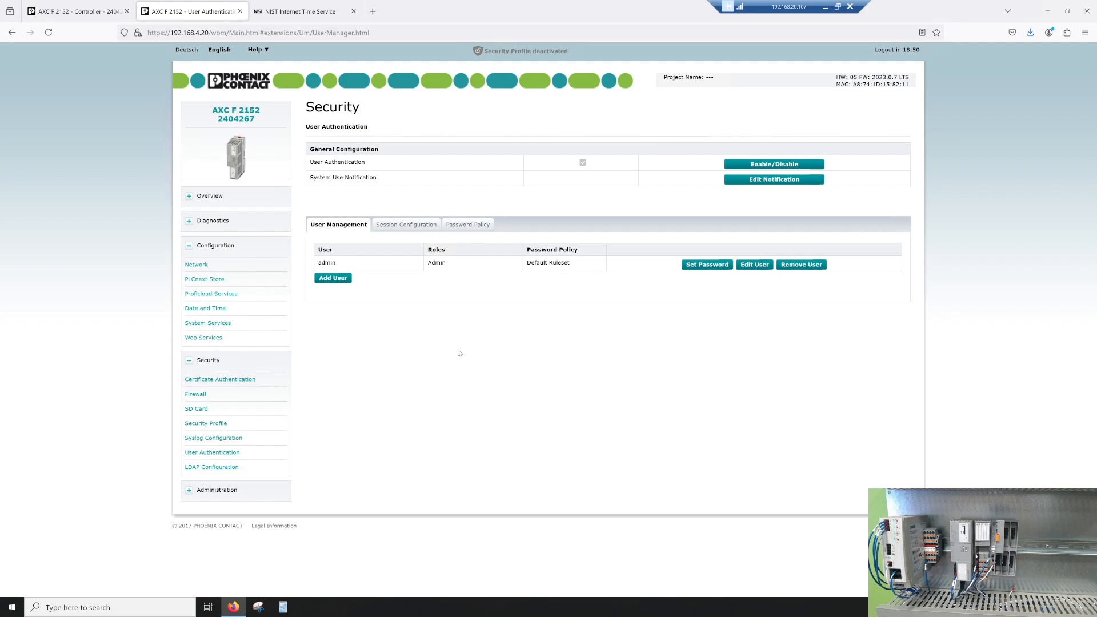
{"action": "mouse_move", "coordinate": [870, 28]}
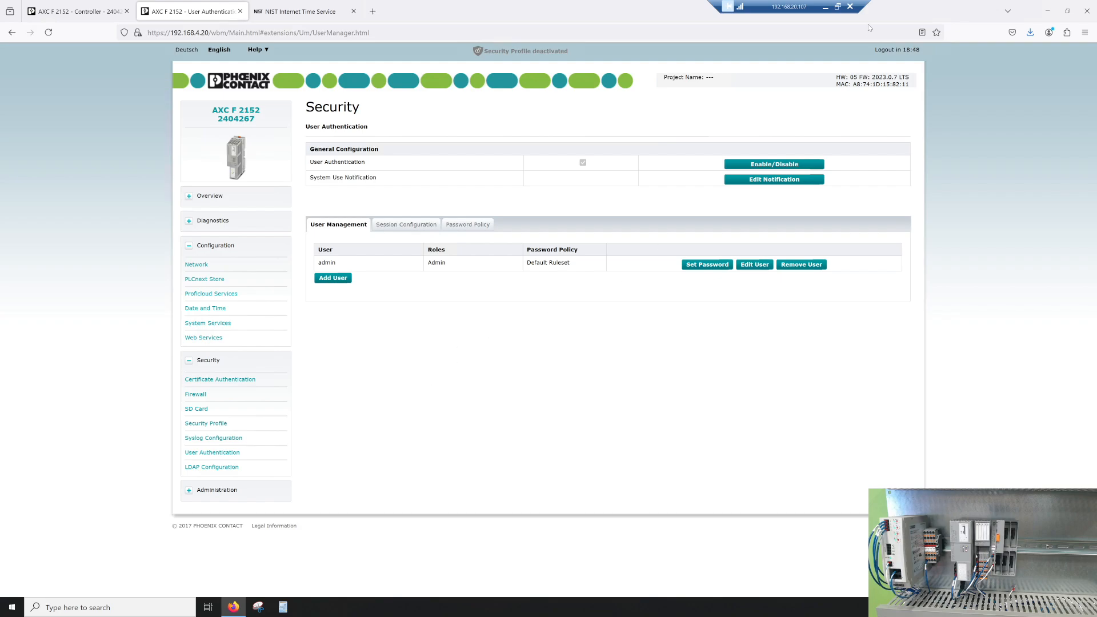